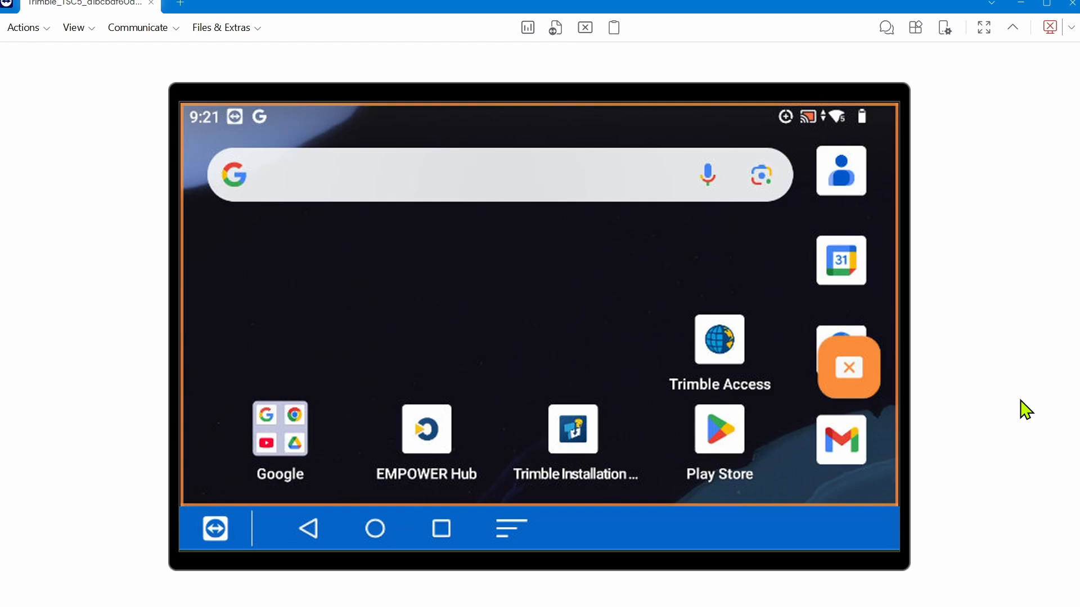
mouse_move(968, 306)
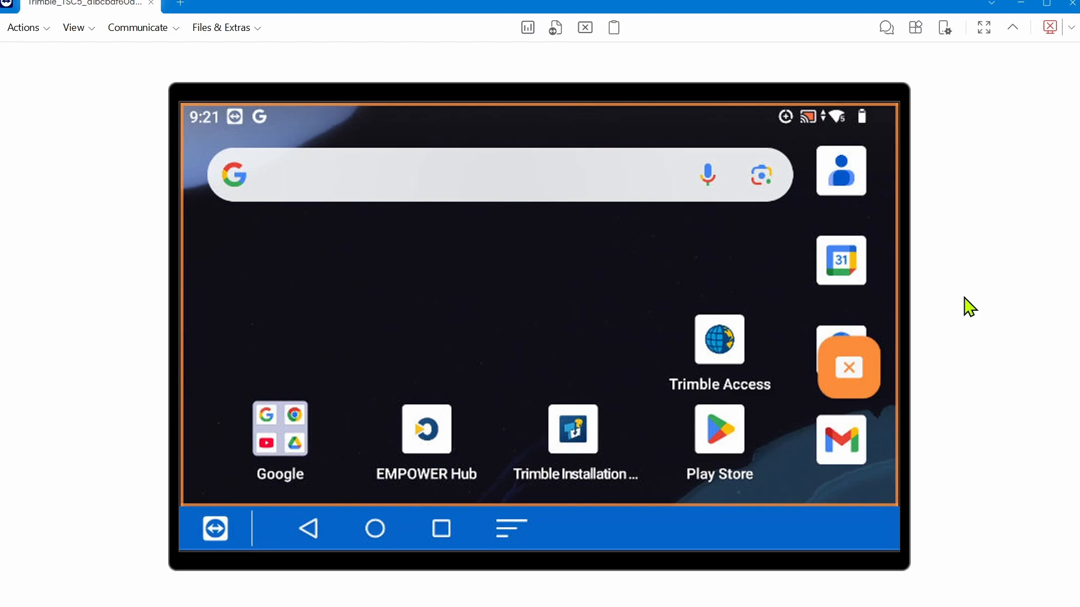
mouse_move(820, 165)
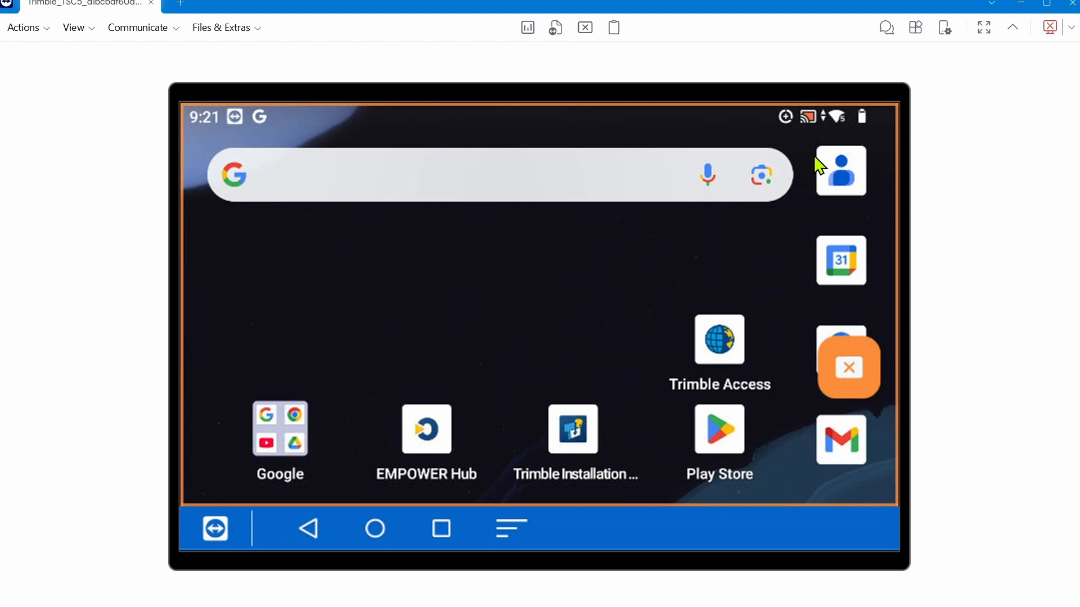
mouse_move(572, 442)
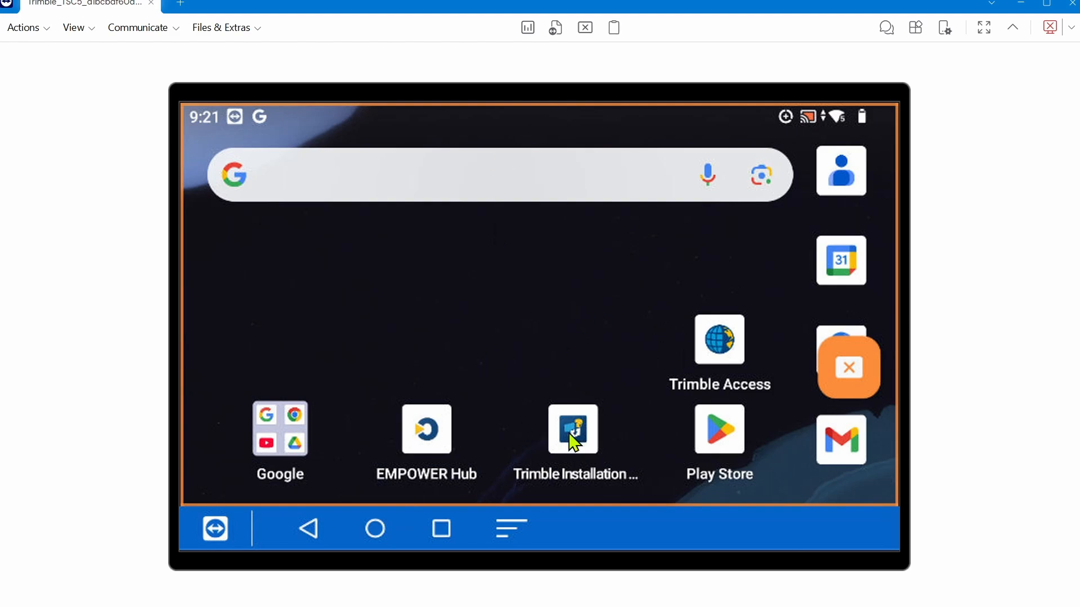
mouse_move(515, 487)
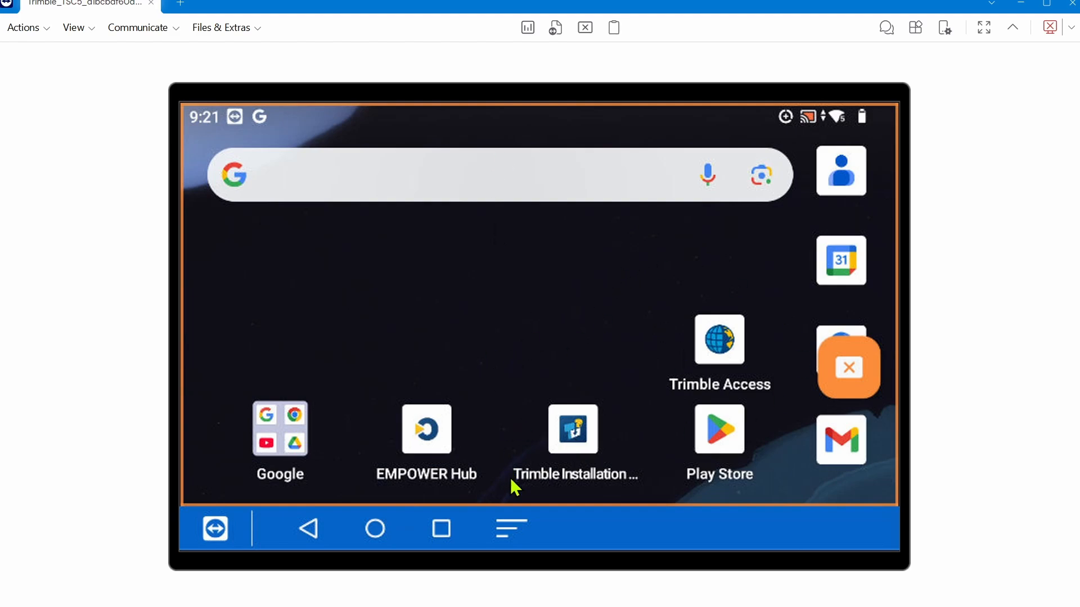
mouse_move(515, 410)
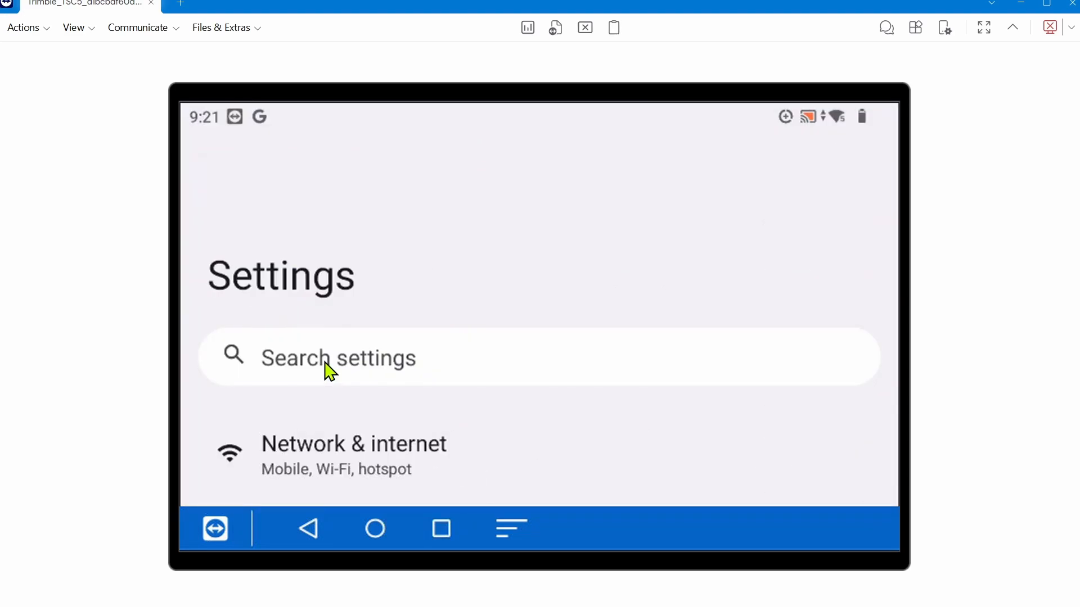
Search Settings for 'system update' and reach the System update status page
click(337, 357)
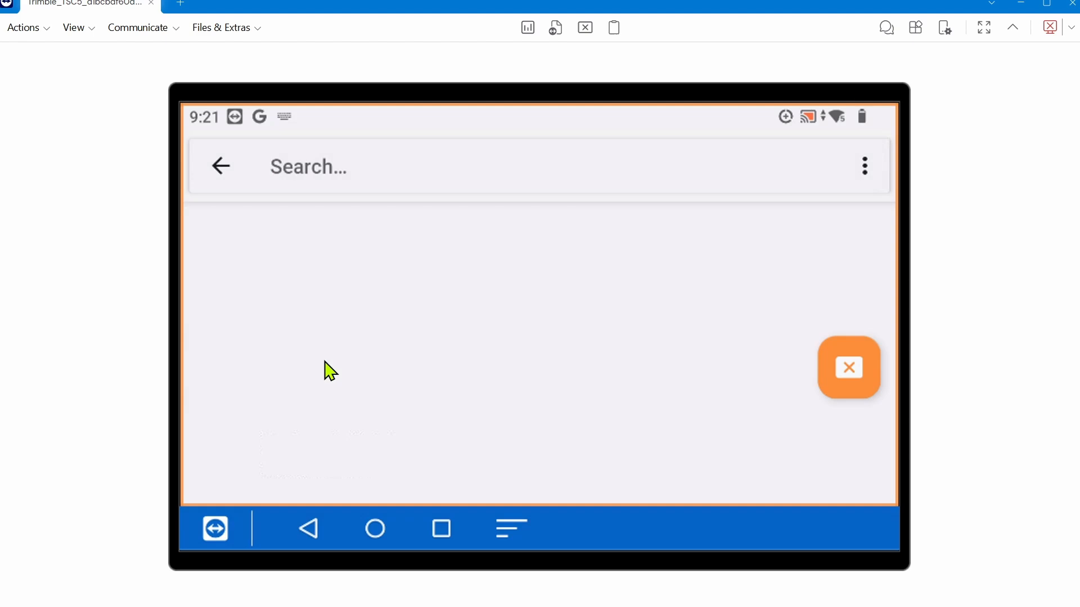
text(system update)
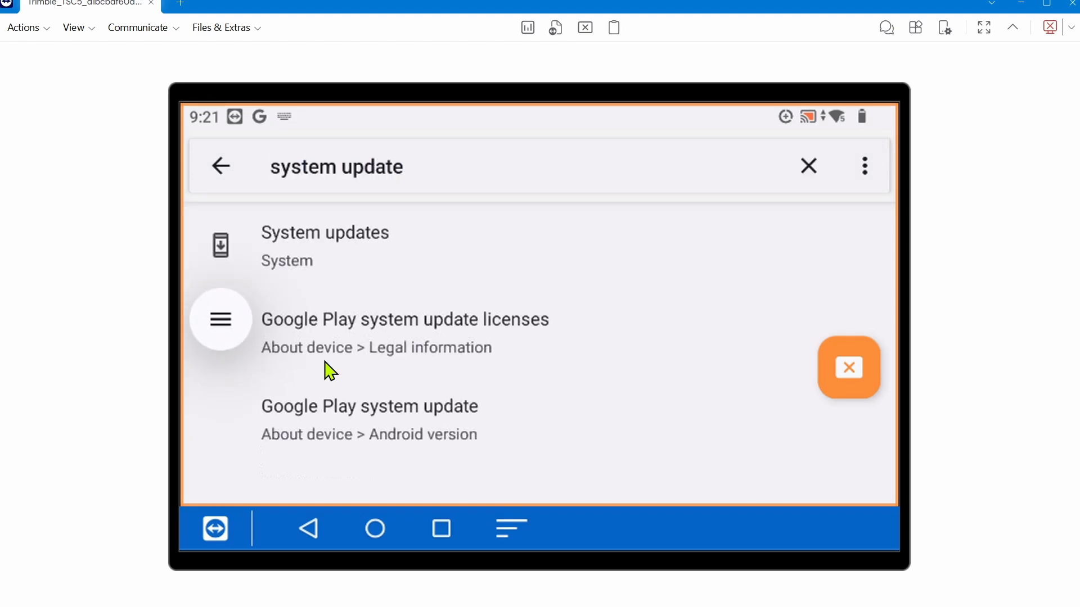
mouse_move(369, 267)
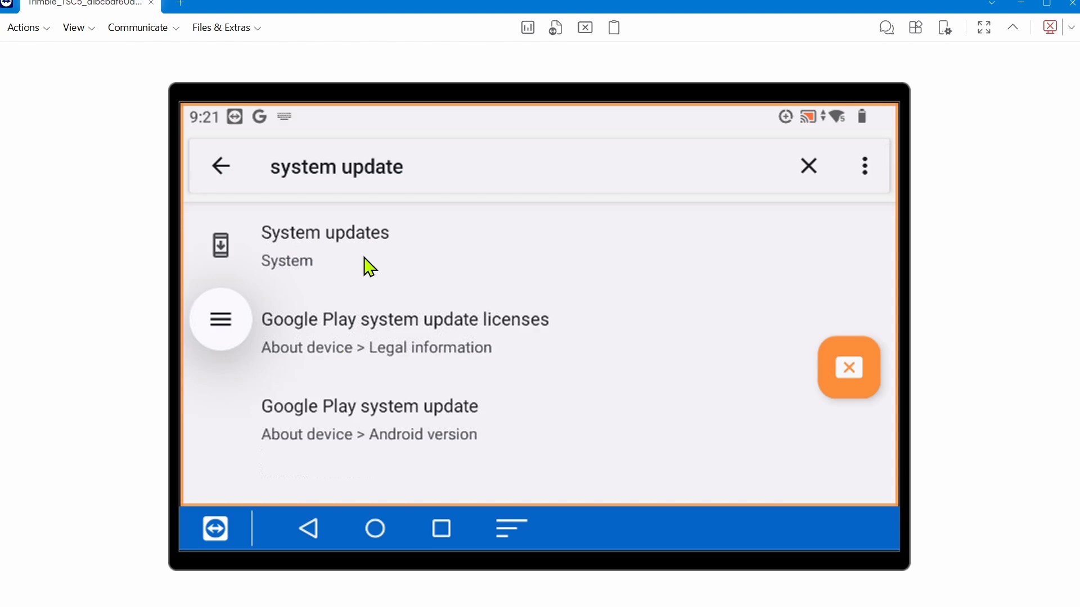
mouse_move(330, 262)
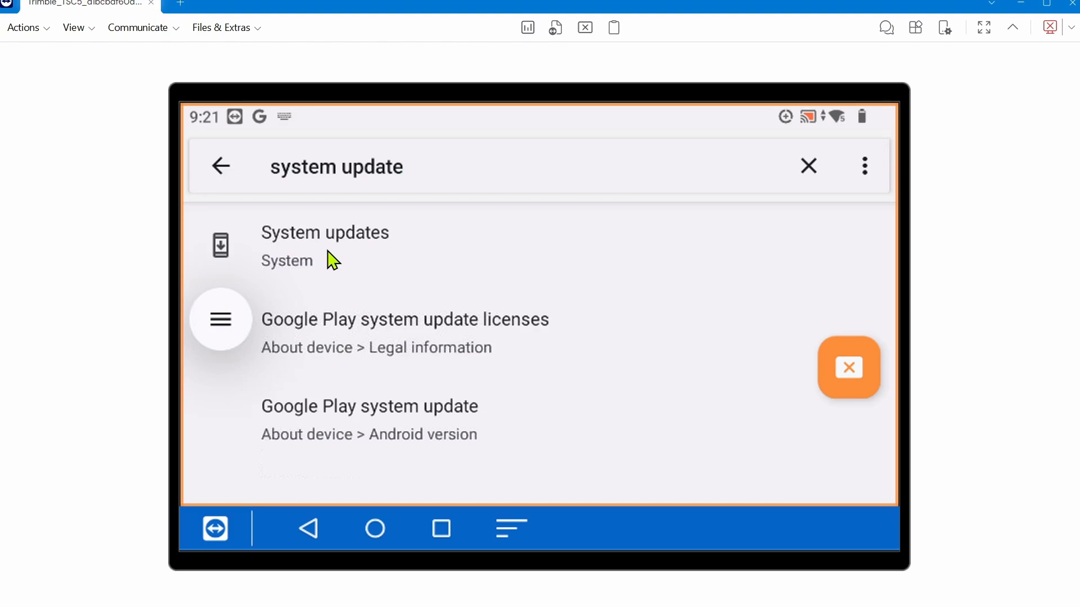
click(324, 247)
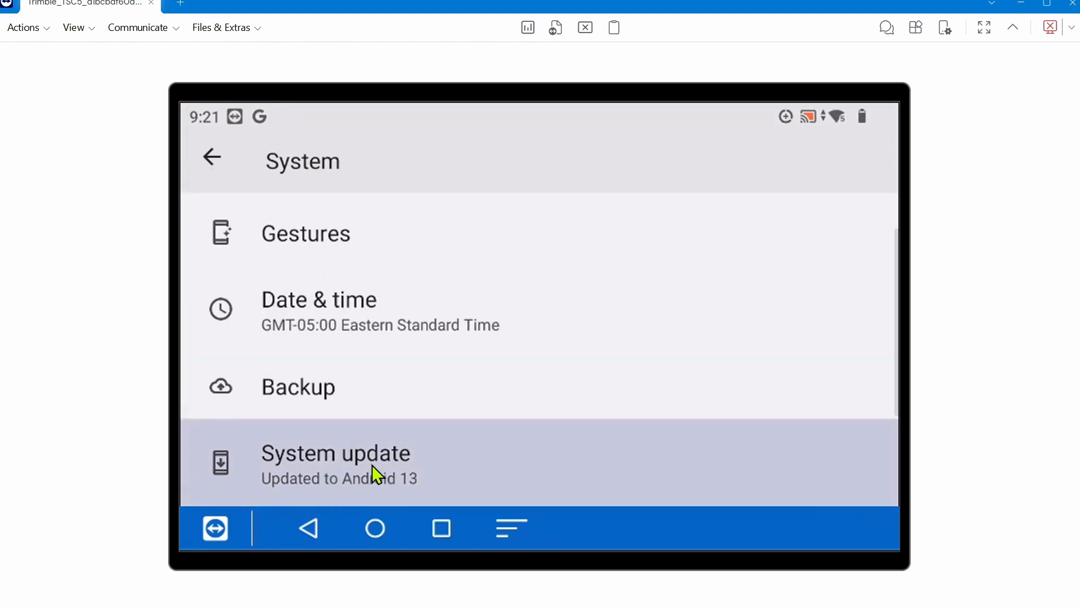
click(335, 461)
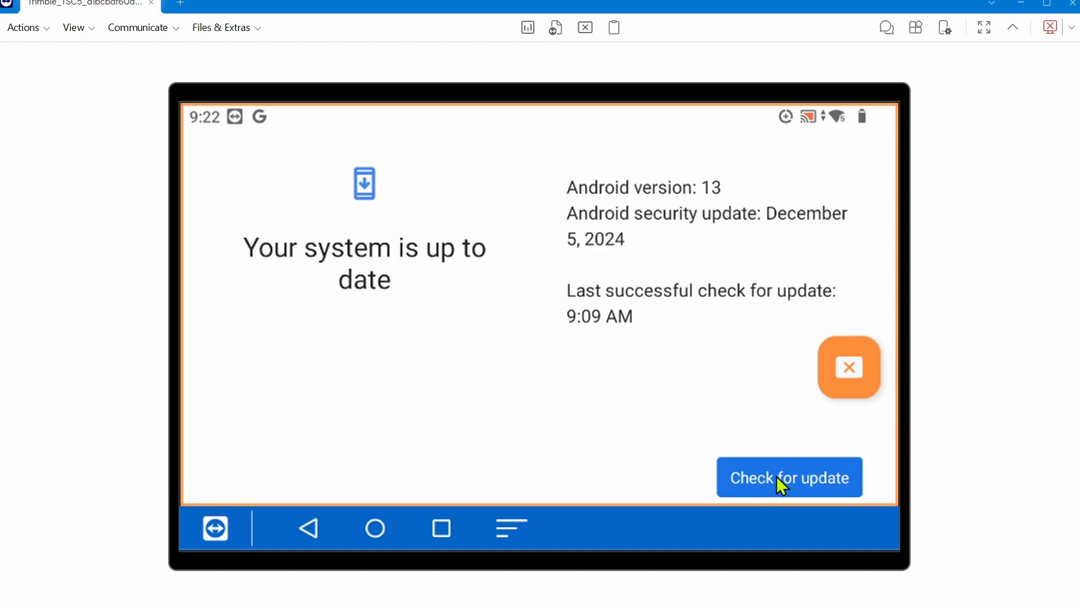
Run Check for update, confirming Android 13 is up to date at 9:22 AM
click(788, 478)
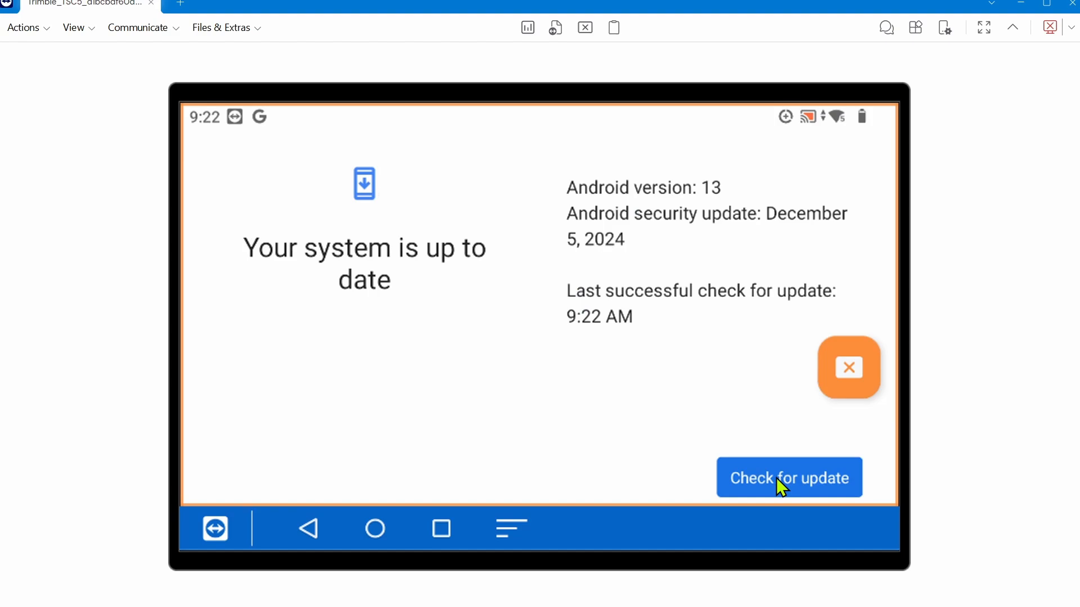
mouse_move(795, 239)
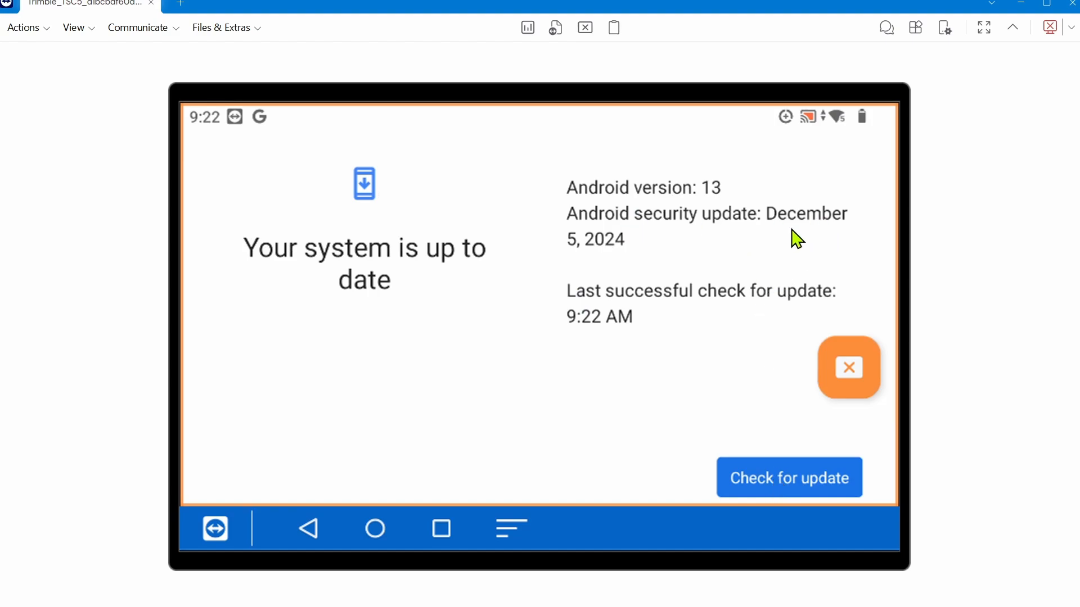
mouse_move(619, 265)
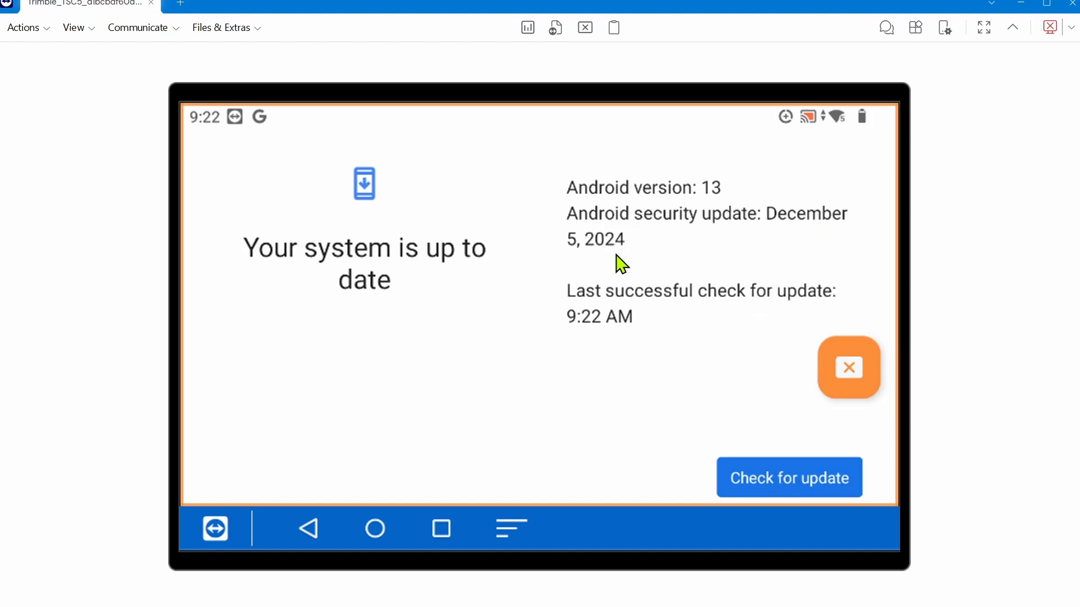
mouse_move(673, 324)
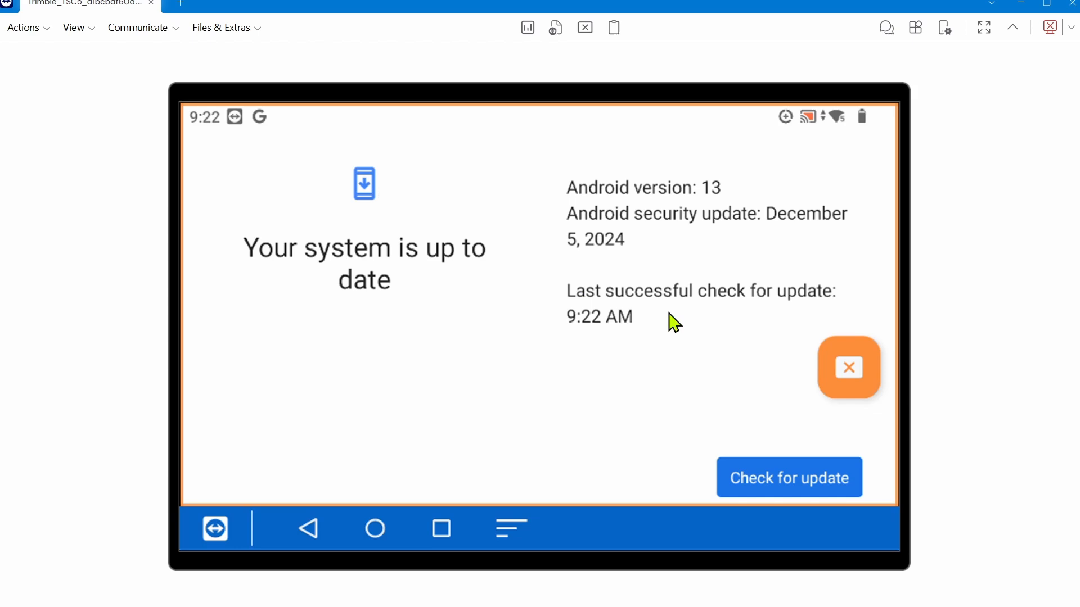
mouse_move(651, 377)
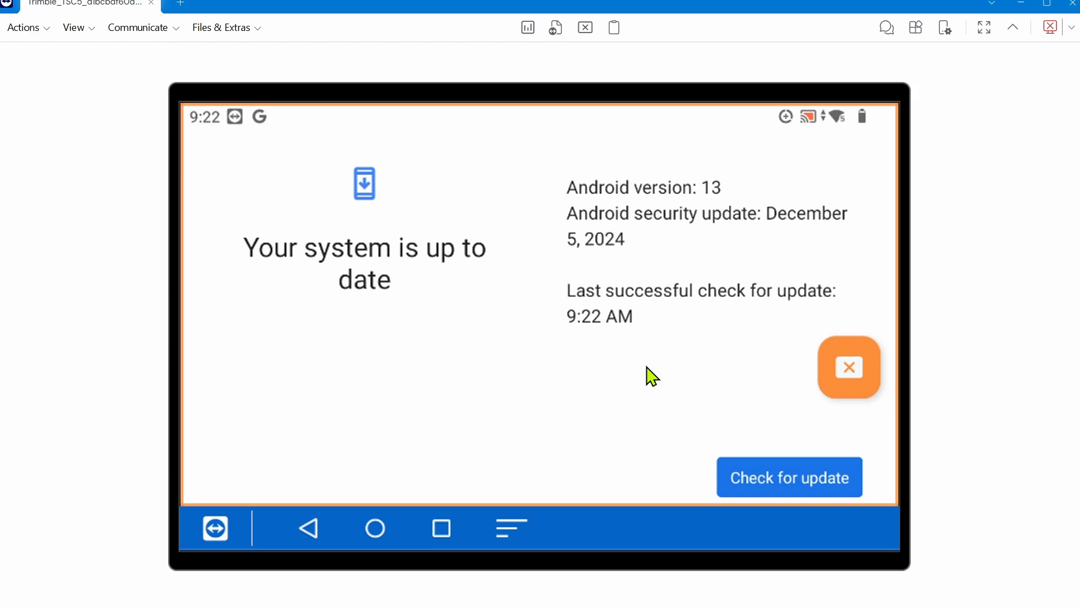
mouse_move(537, 294)
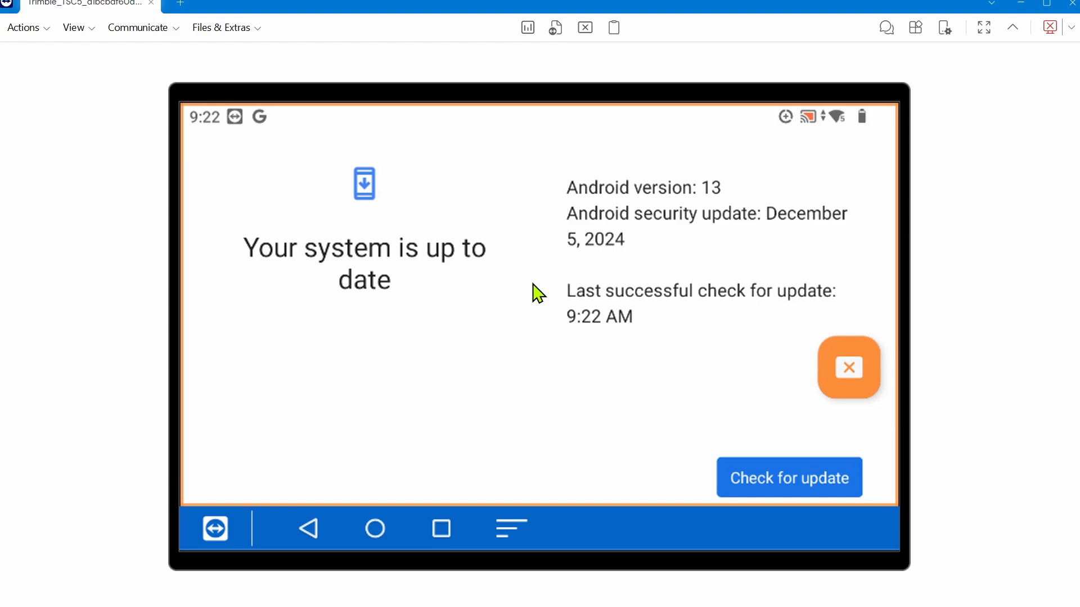
mouse_move(536, 369)
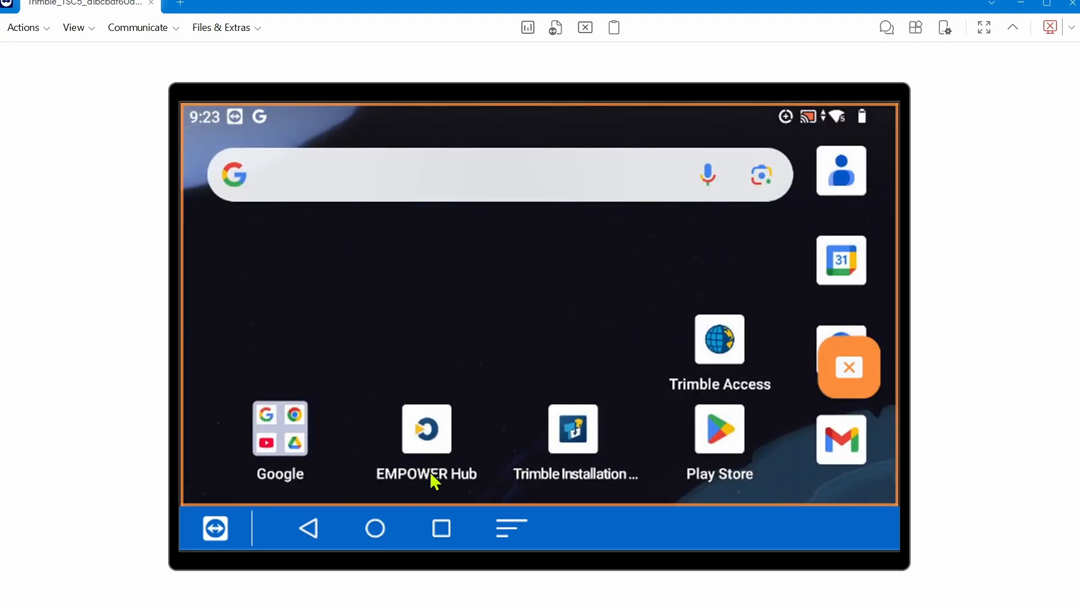
mouse_move(769, 318)
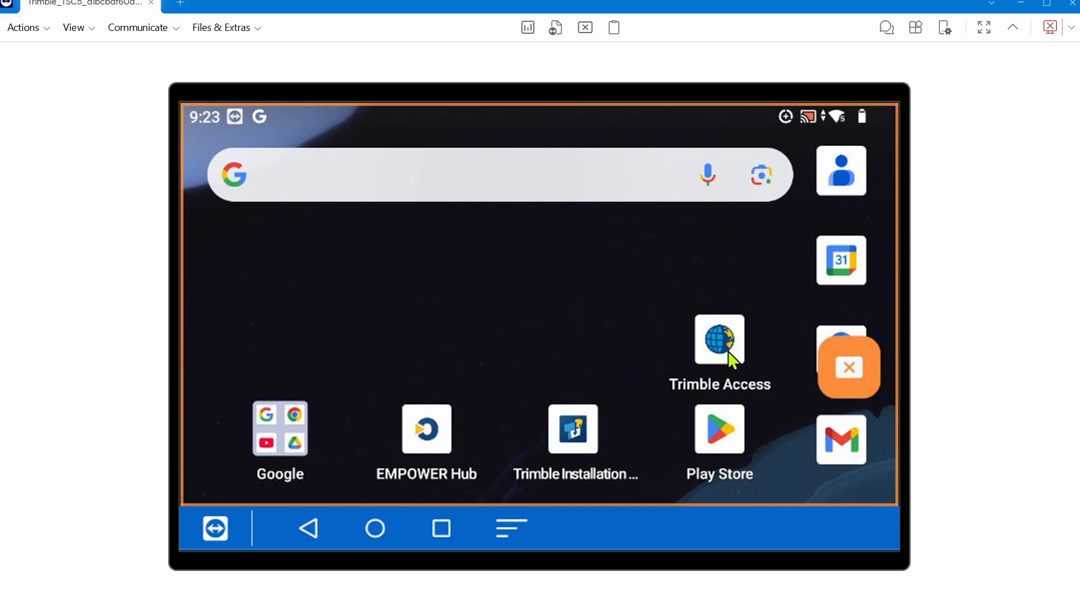
Launch Trimble Access and view About: version 2024.11 (24.10.902), maintenance expiry 9/14/2025
click(718, 338)
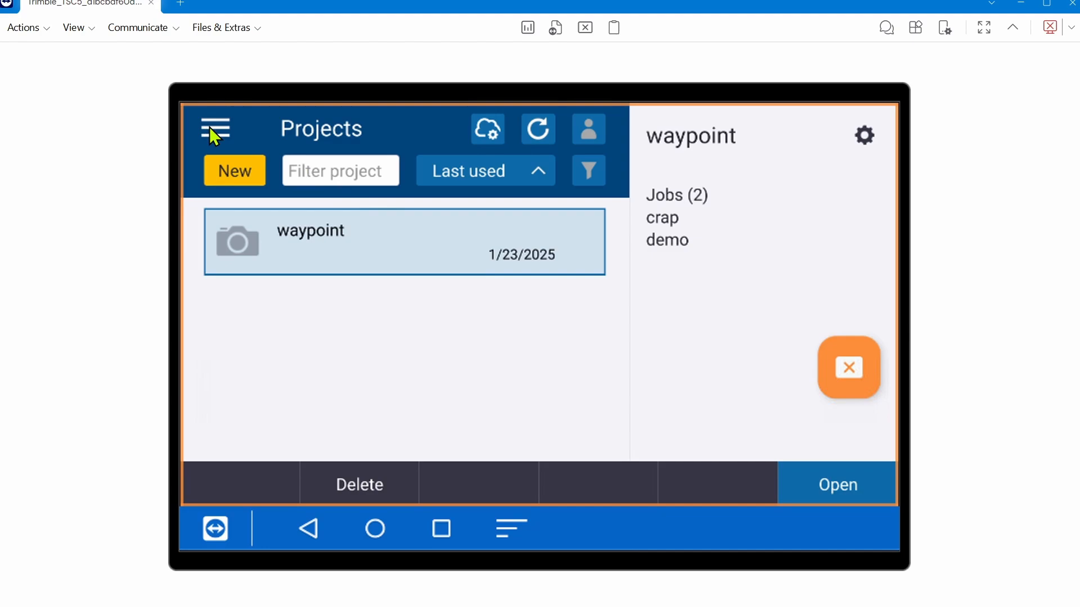
click(215, 131)
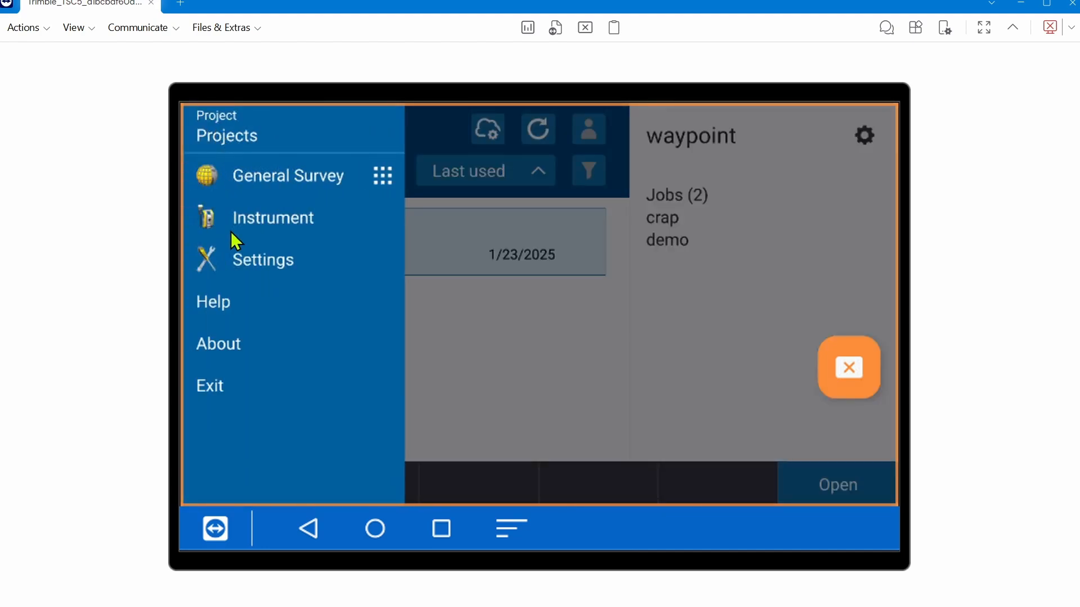
click(217, 344)
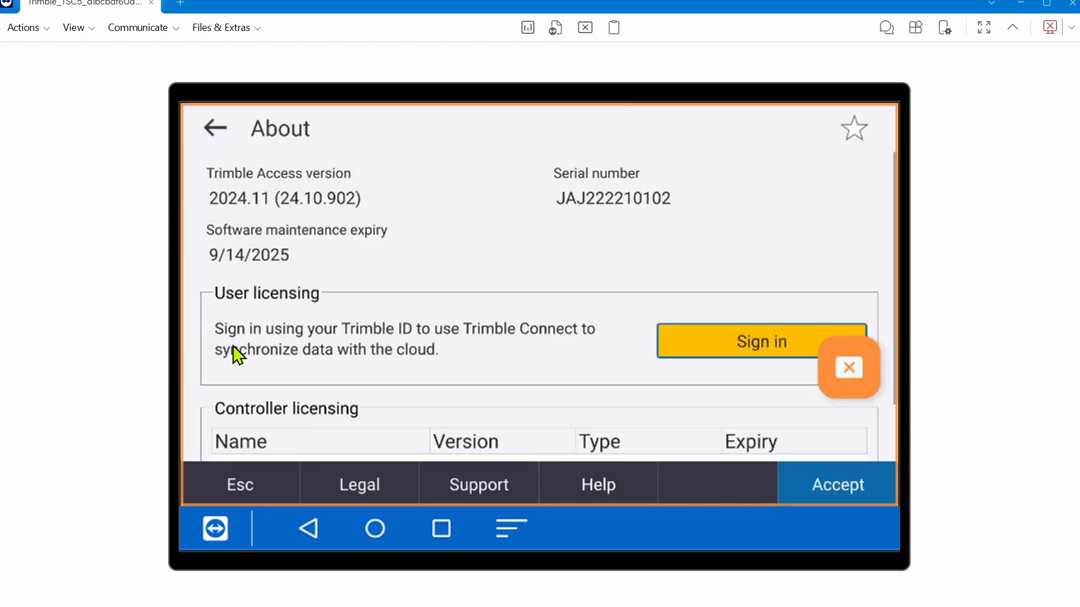
mouse_move(317, 227)
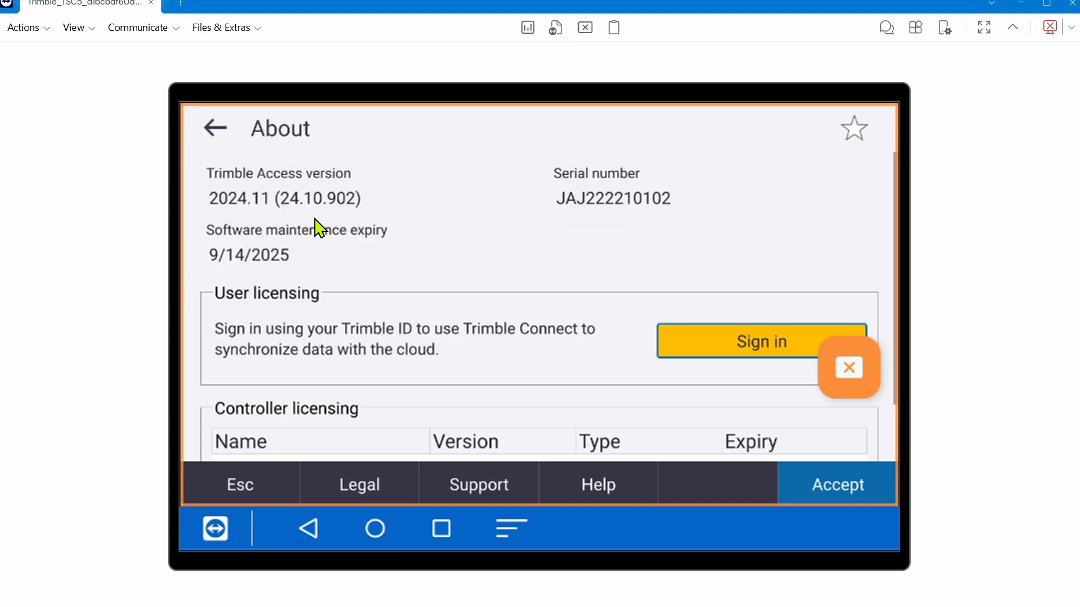
mouse_move(220, 221)
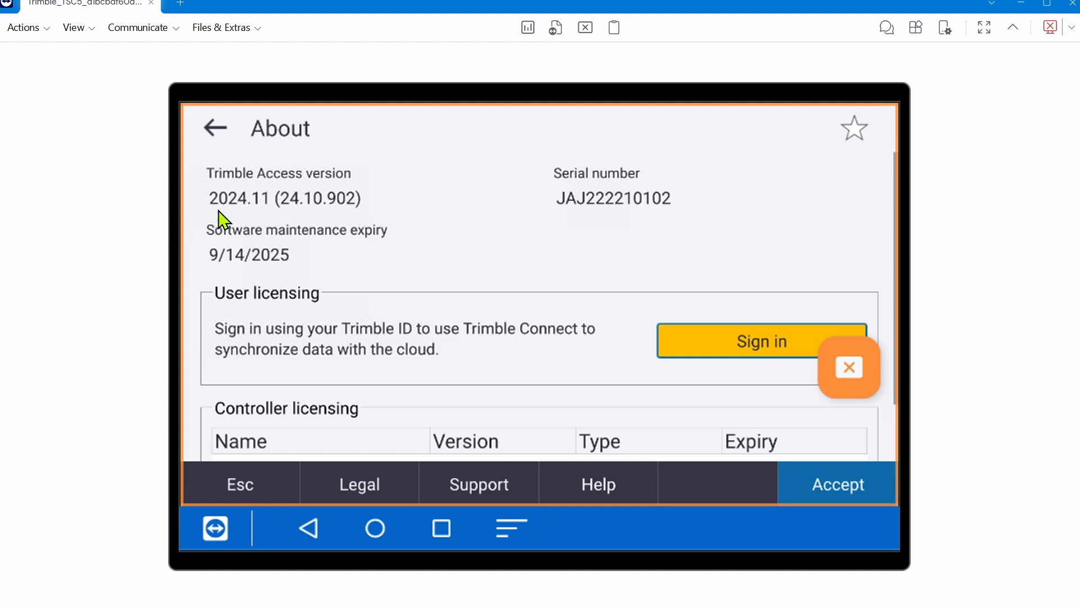
mouse_move(454, 471)
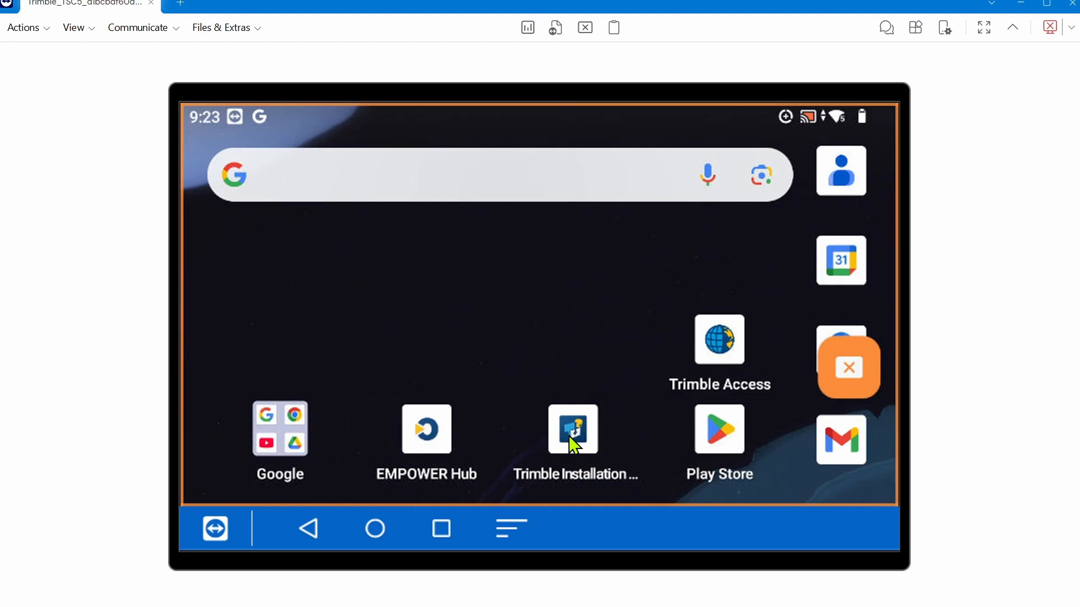
mouse_move(595, 444)
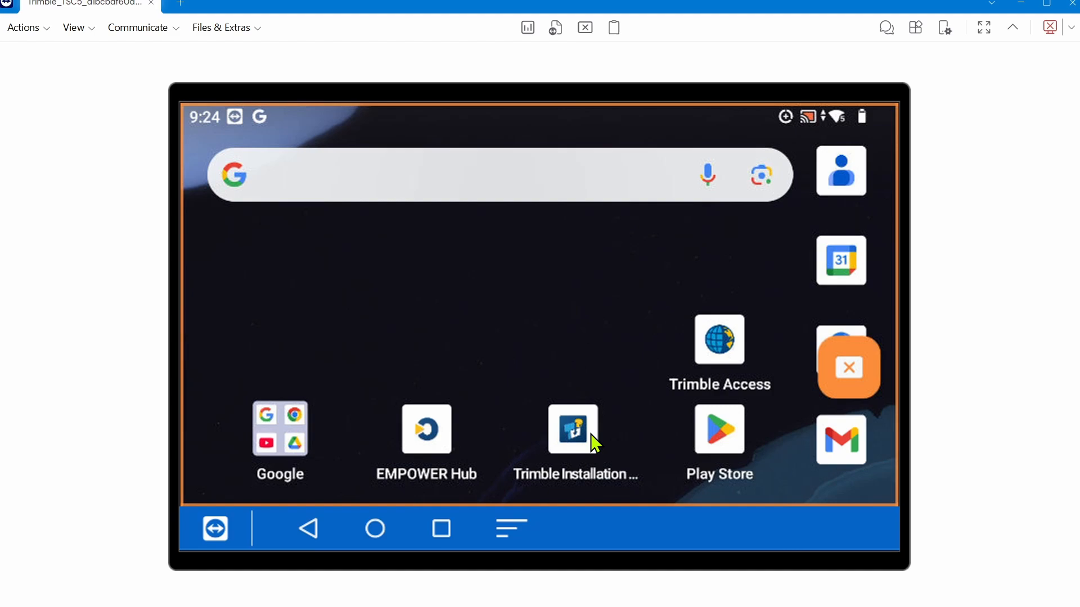
mouse_move(592, 435)
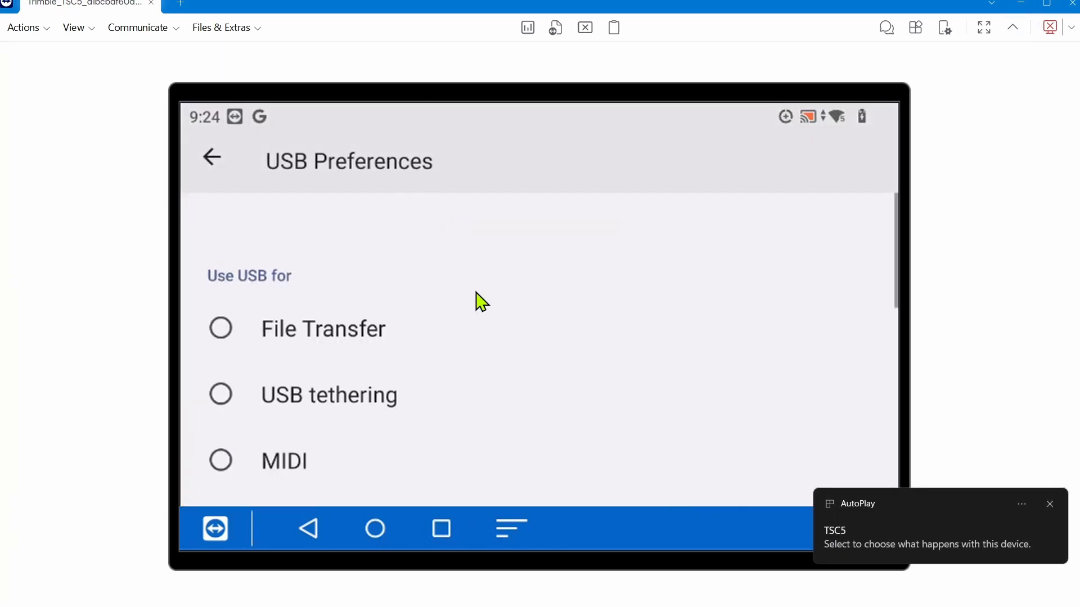
mouse_move(412, 370)
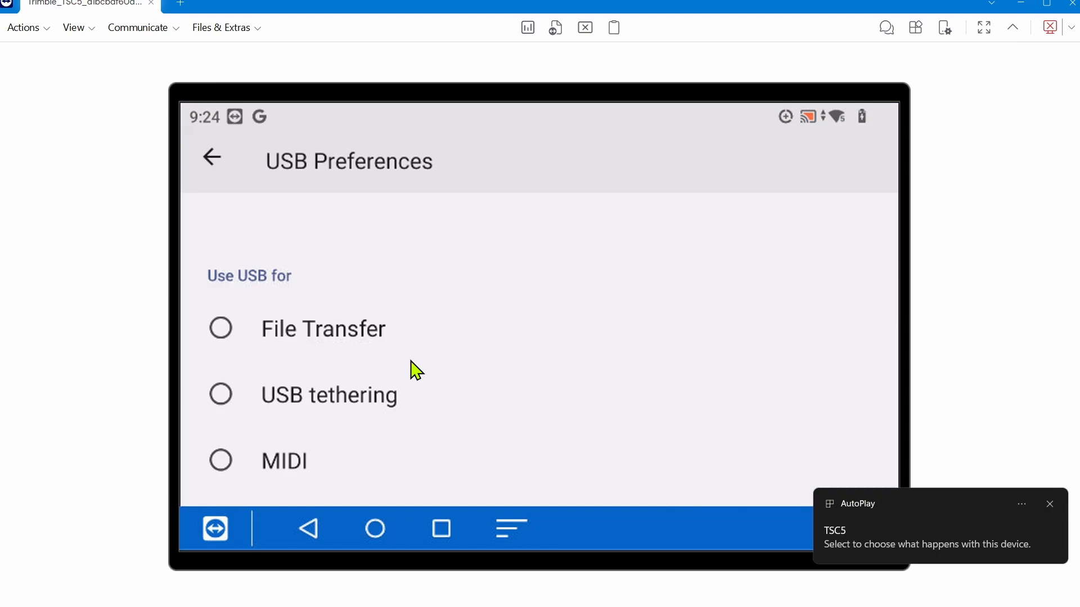
Set the tablet's 'Use USB for' preference to File Transfer
click(222, 328)
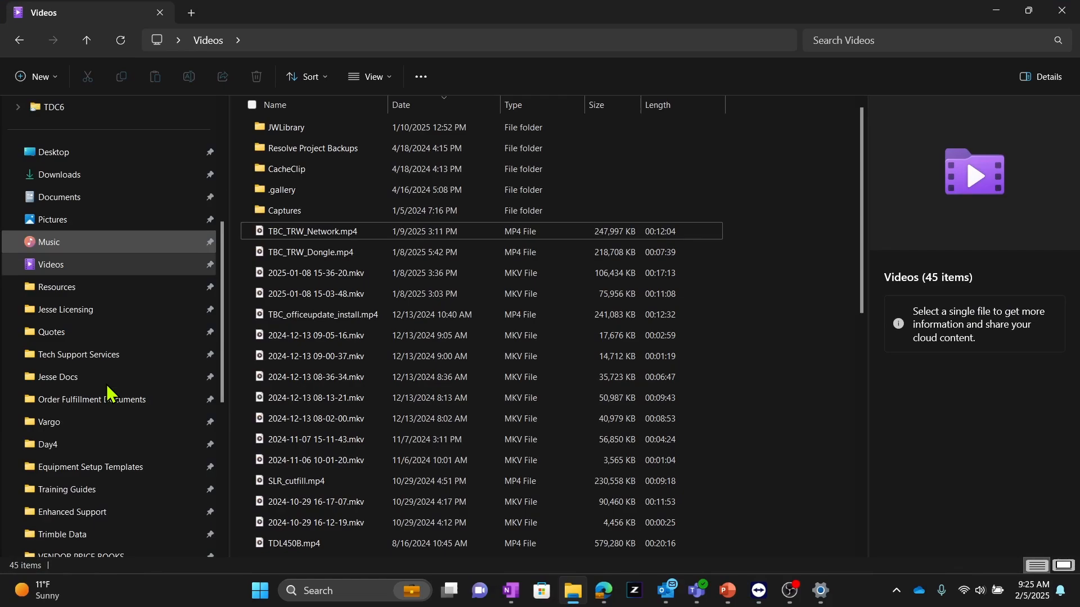
Browse TSC5 internal shared storage into Trimble Data, return up and bring up the folder's actions
scroll(down, 3)
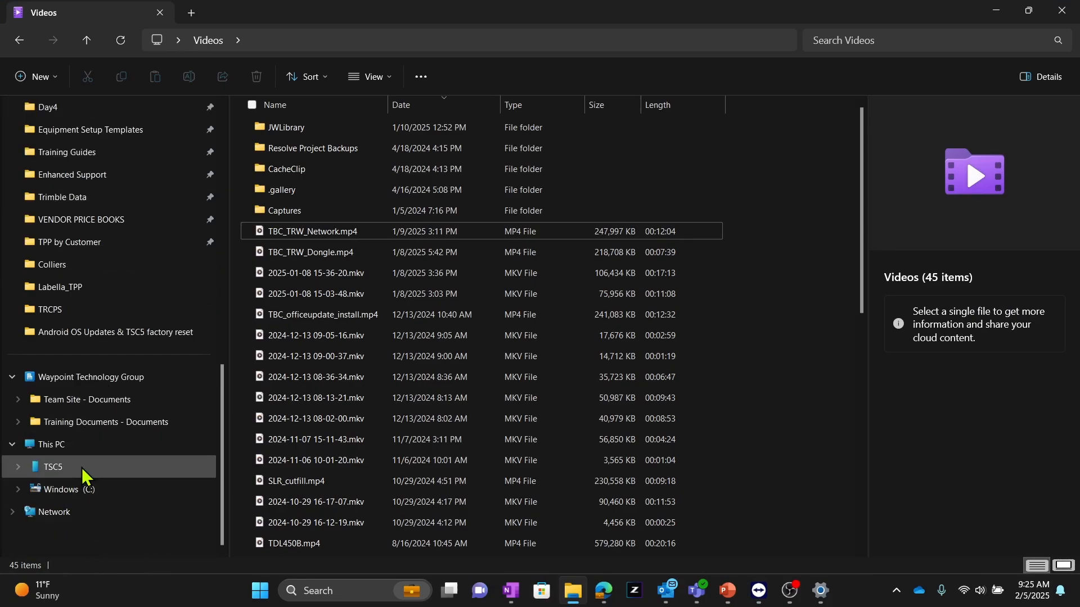
mouse_move(91, 475)
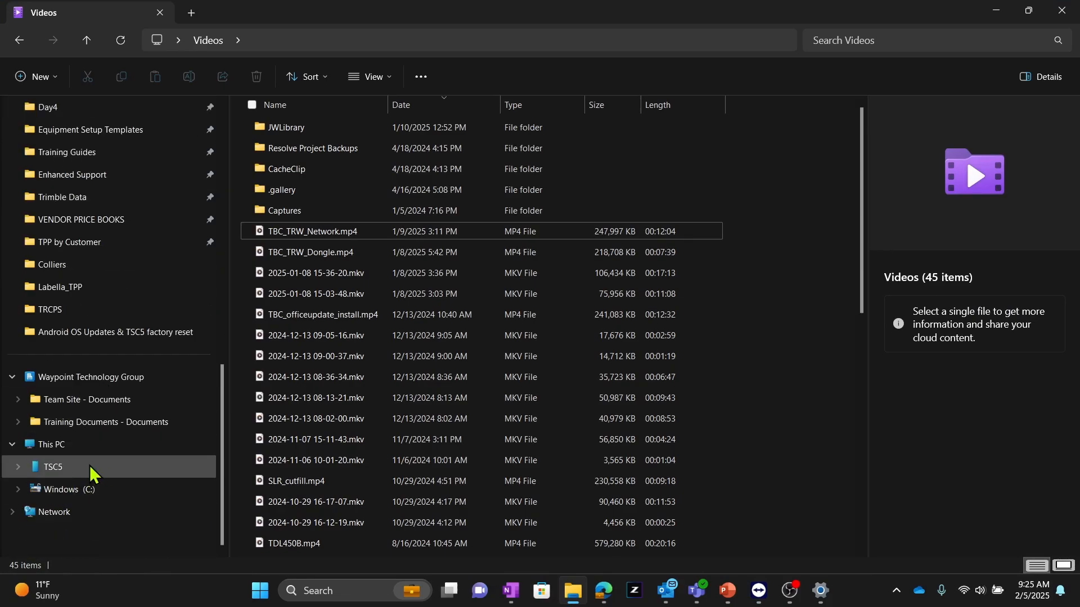
click(53, 466)
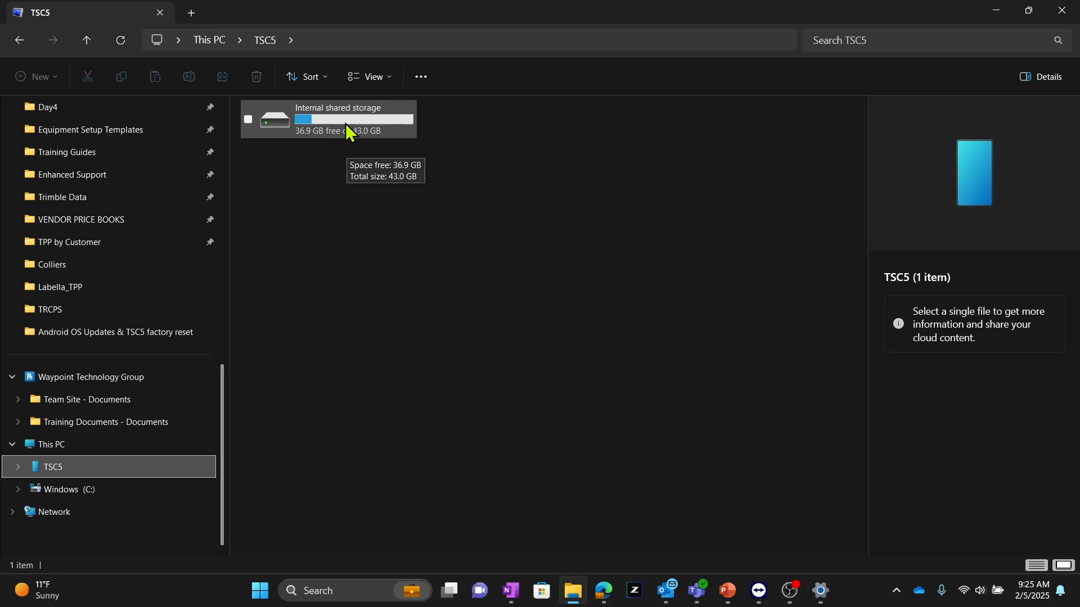
double_click(338, 118)
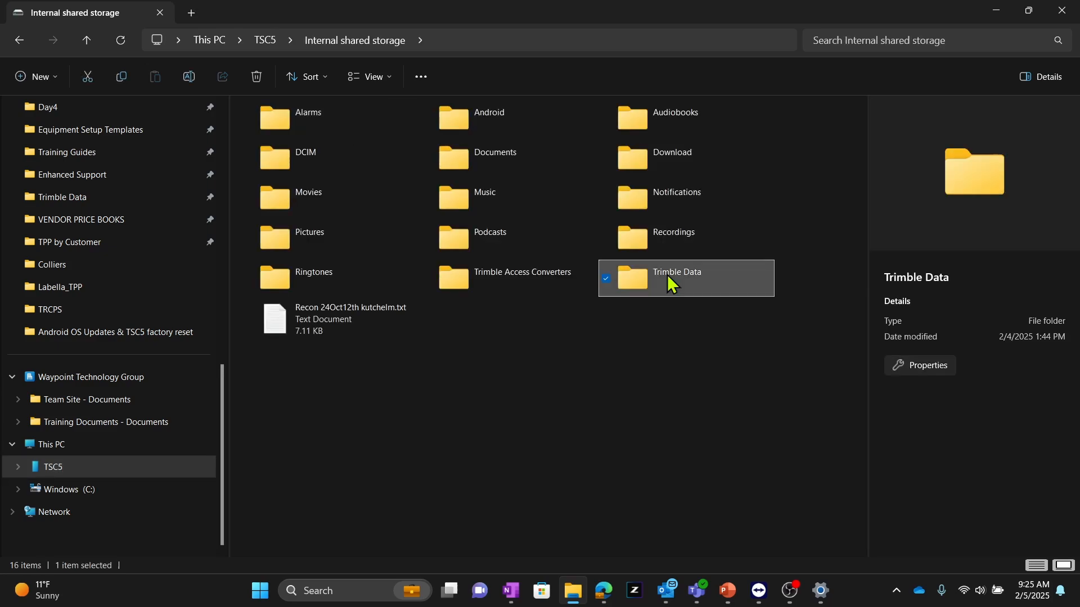
double_click(677, 272)
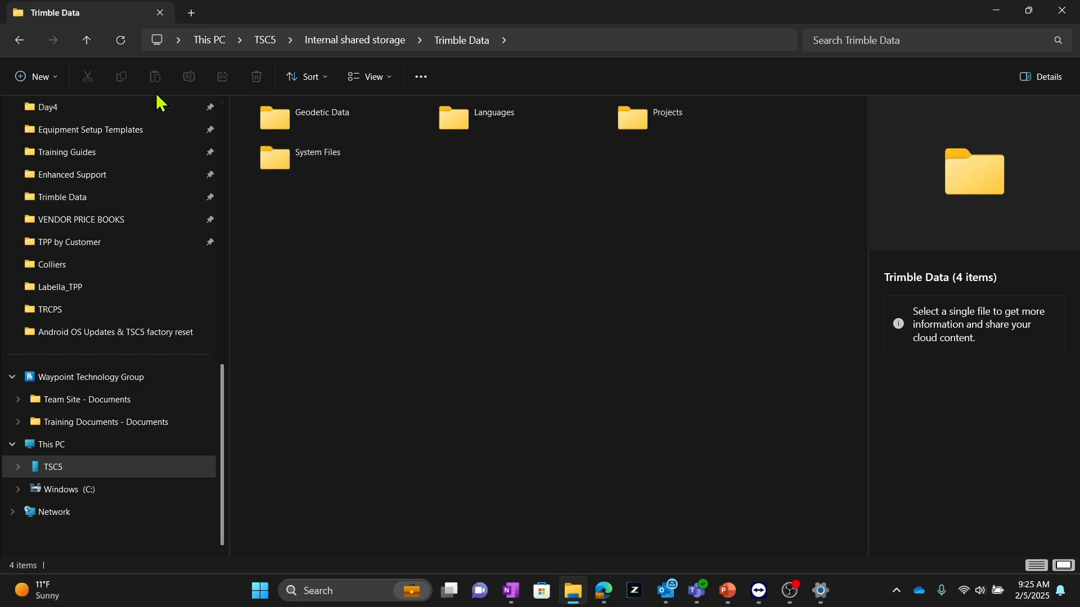
mouse_move(85, 40)
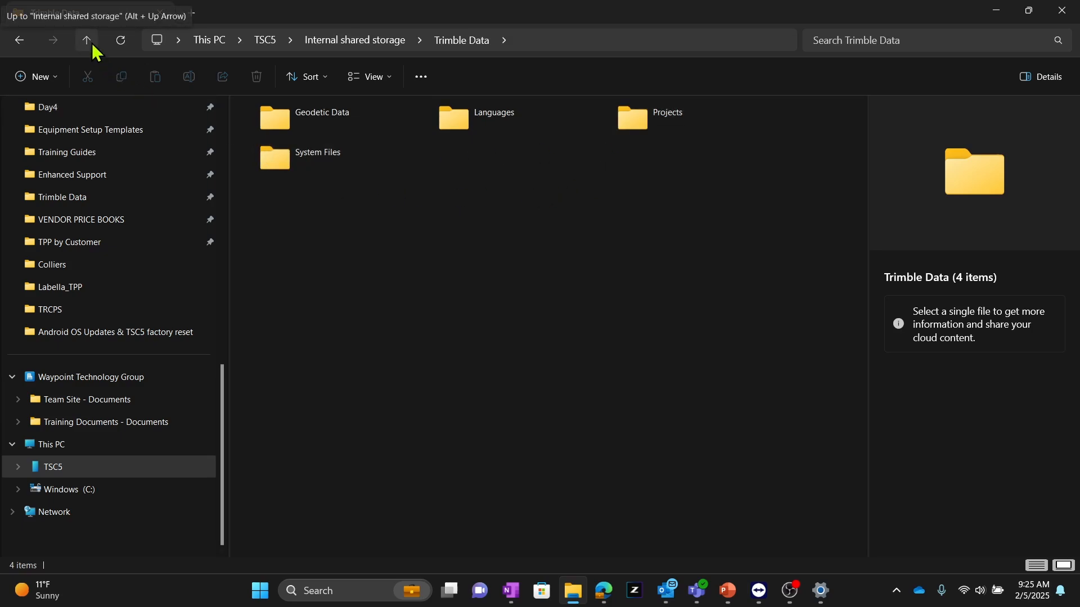
click(87, 40)
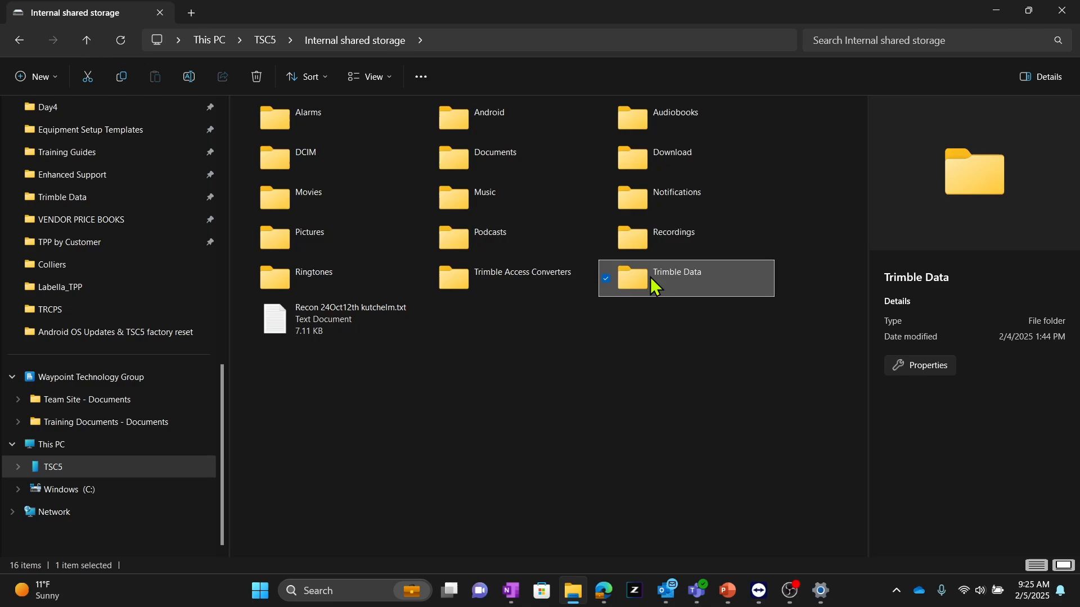
right_click(675, 278)
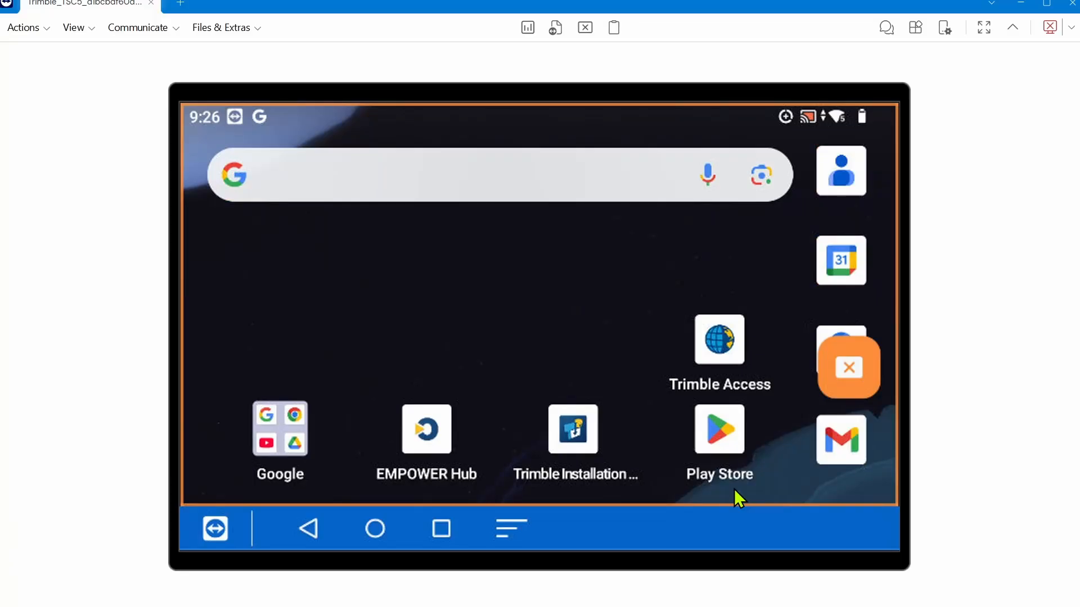
mouse_move(593, 432)
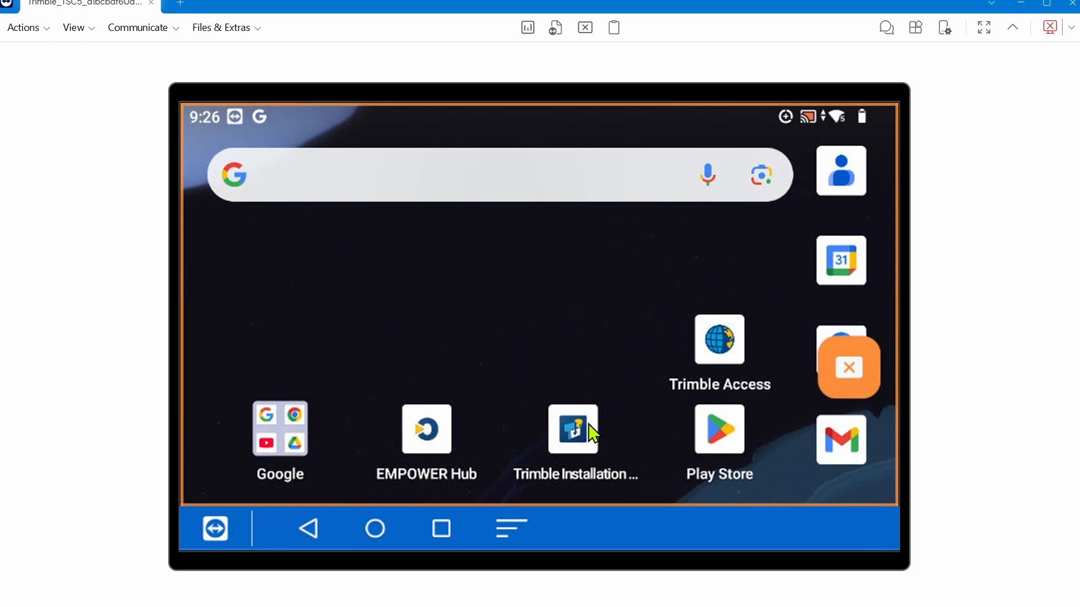
mouse_move(595, 490)
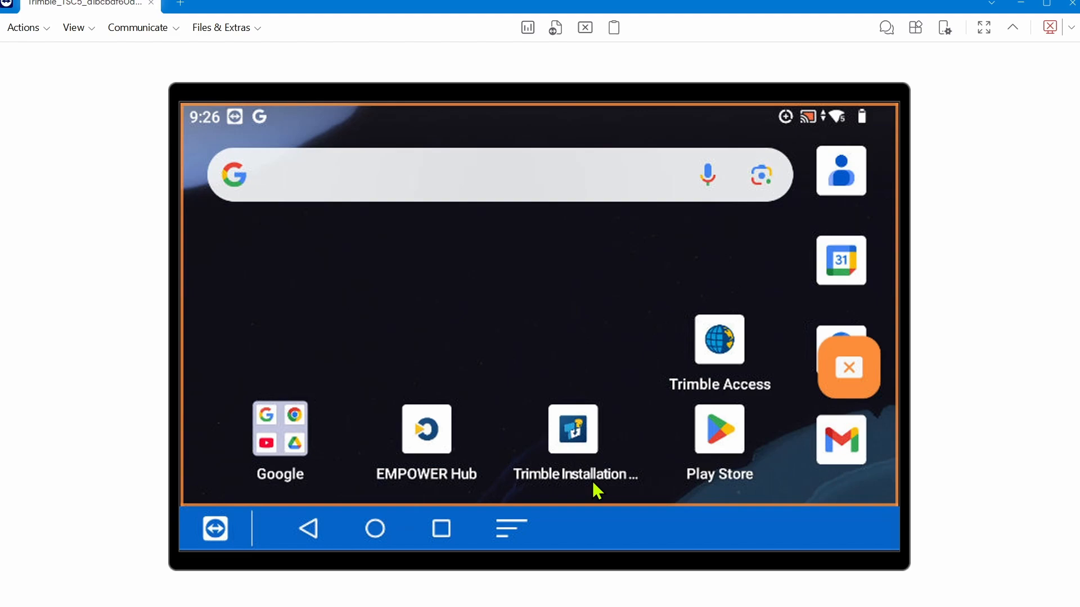
mouse_move(511, 529)
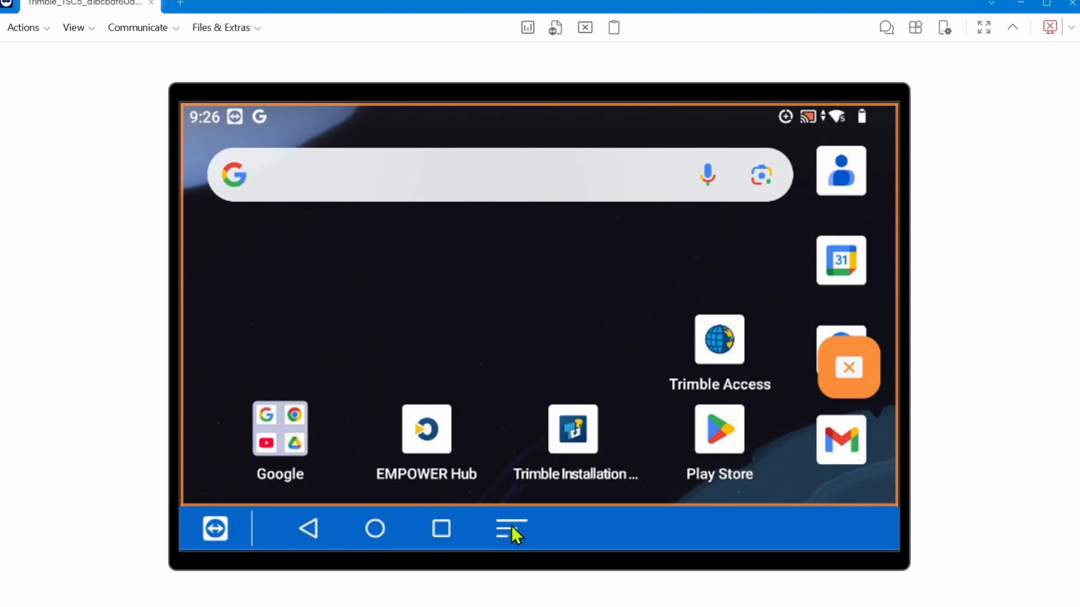
mouse_move(502, 437)
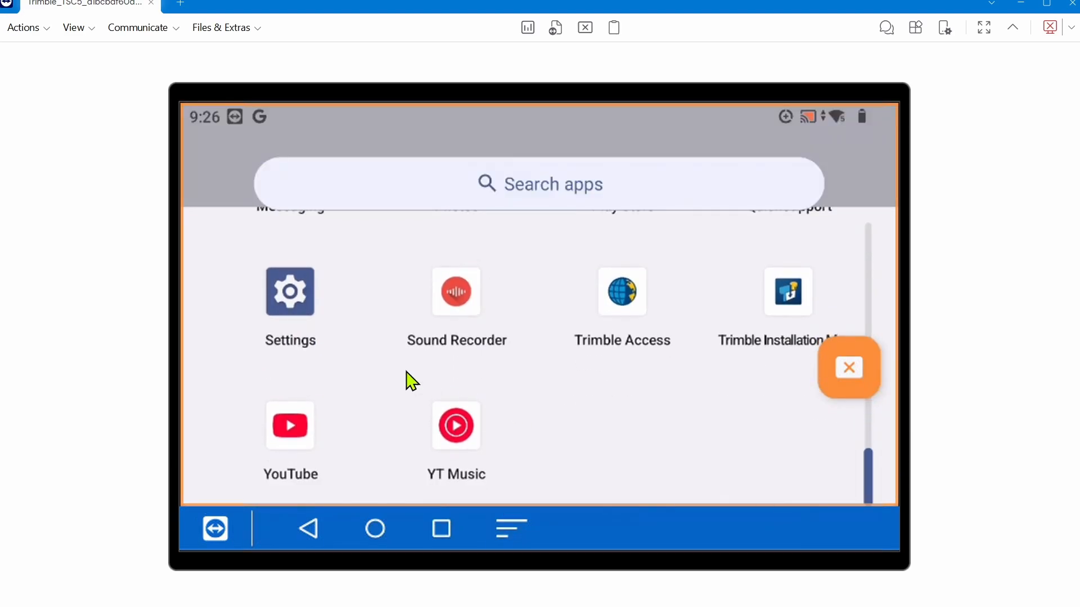
Search 'accounts', reach Passwords & accounts and scroll to Accounts for Owner showing none
text(accounts)
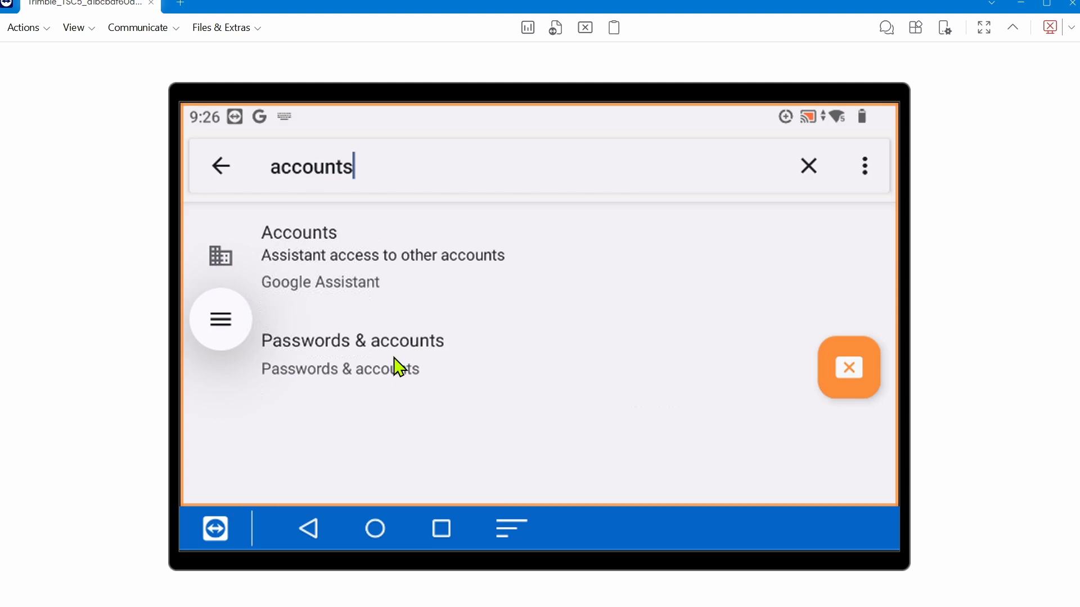
click(352, 339)
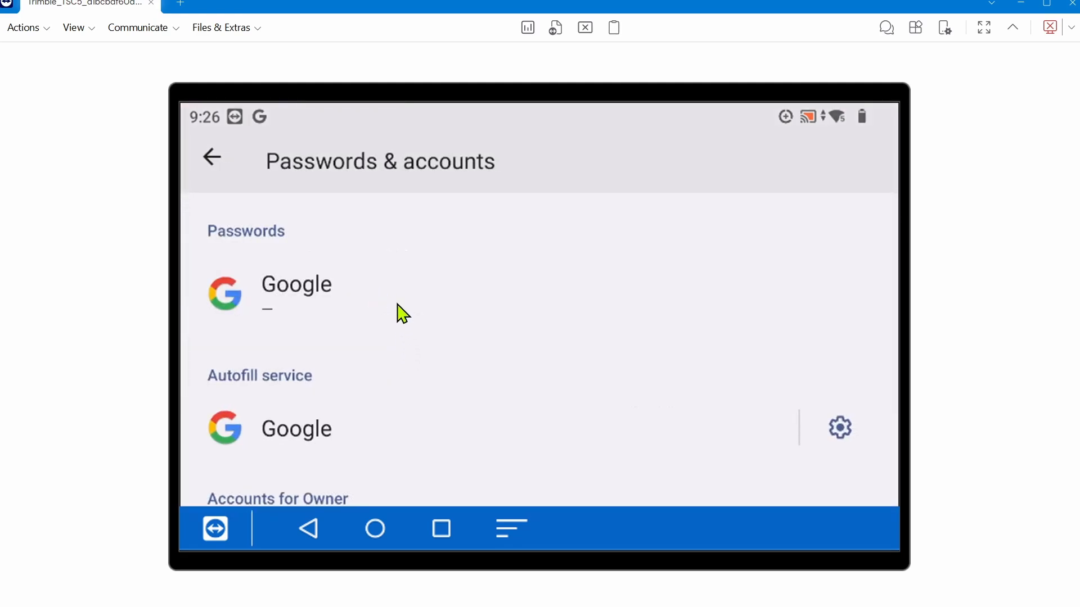
scroll(down, 3)
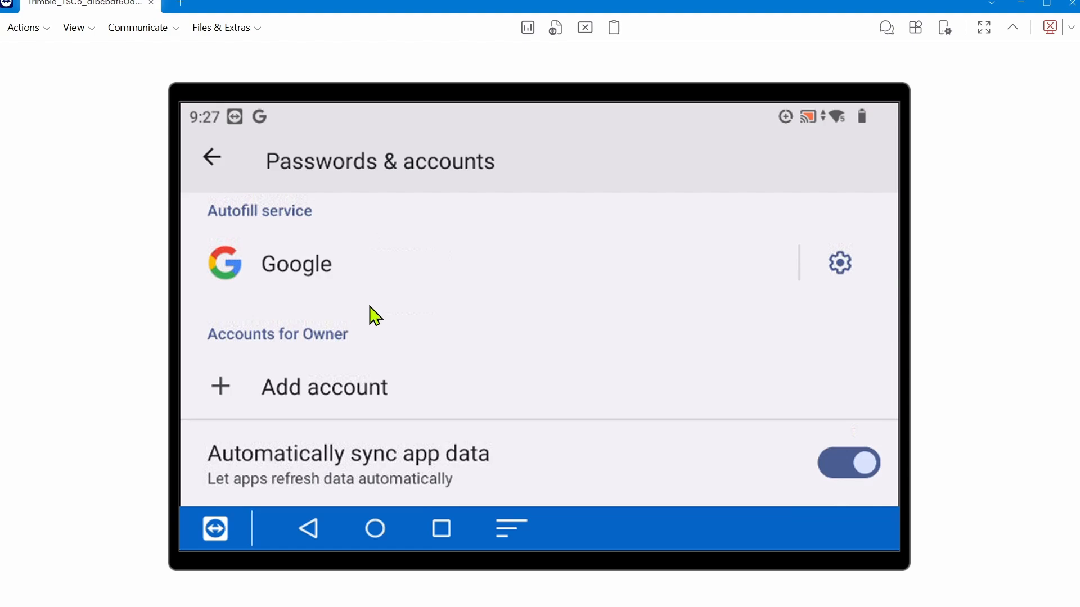
scroll(down, 3)
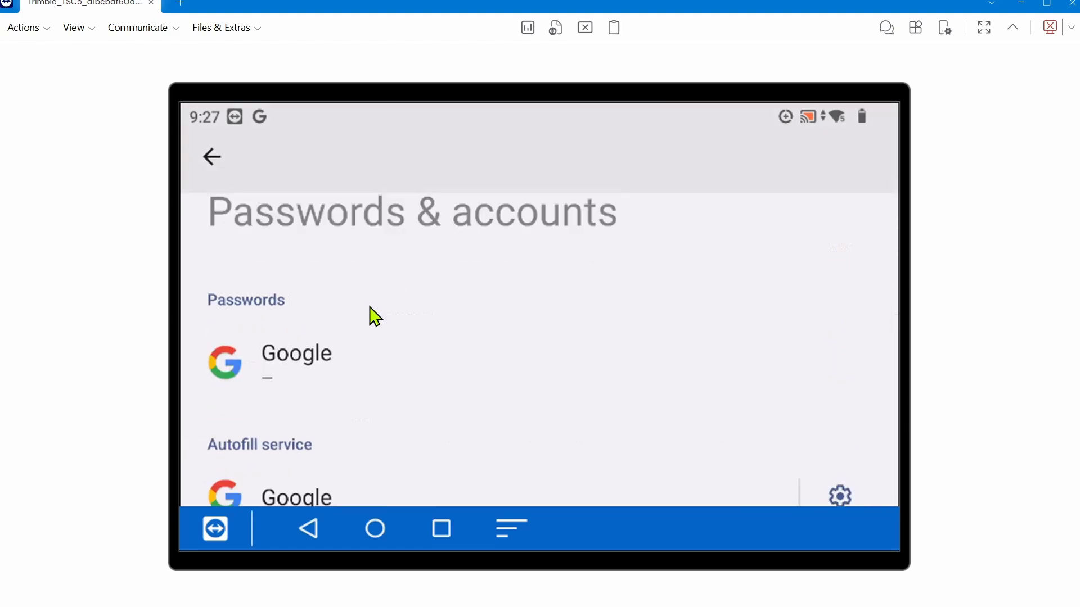
scroll(down, 3)
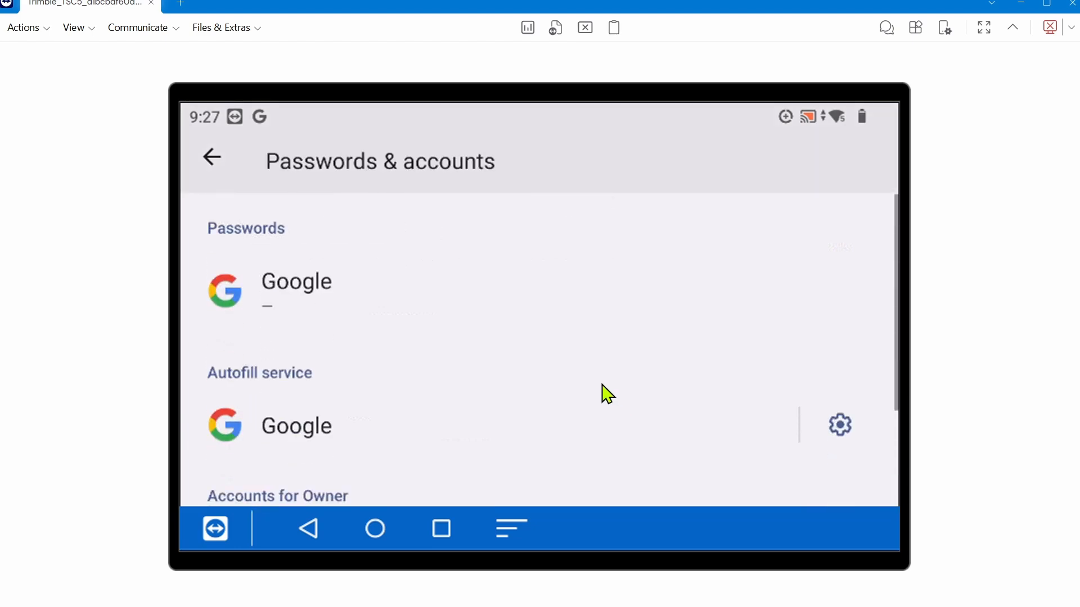
scroll(down, 3)
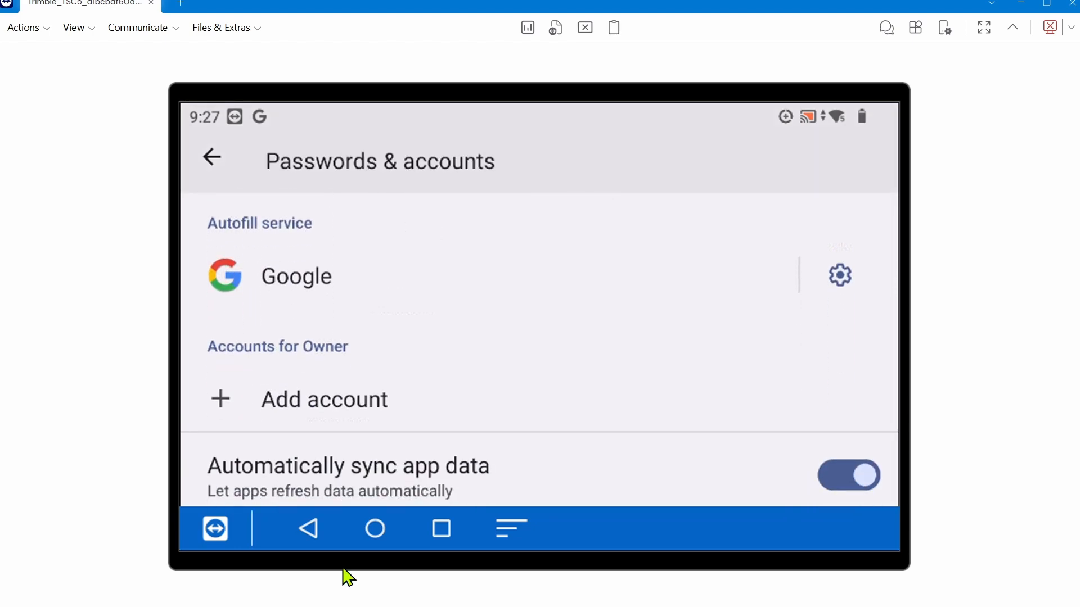
mouse_move(375, 528)
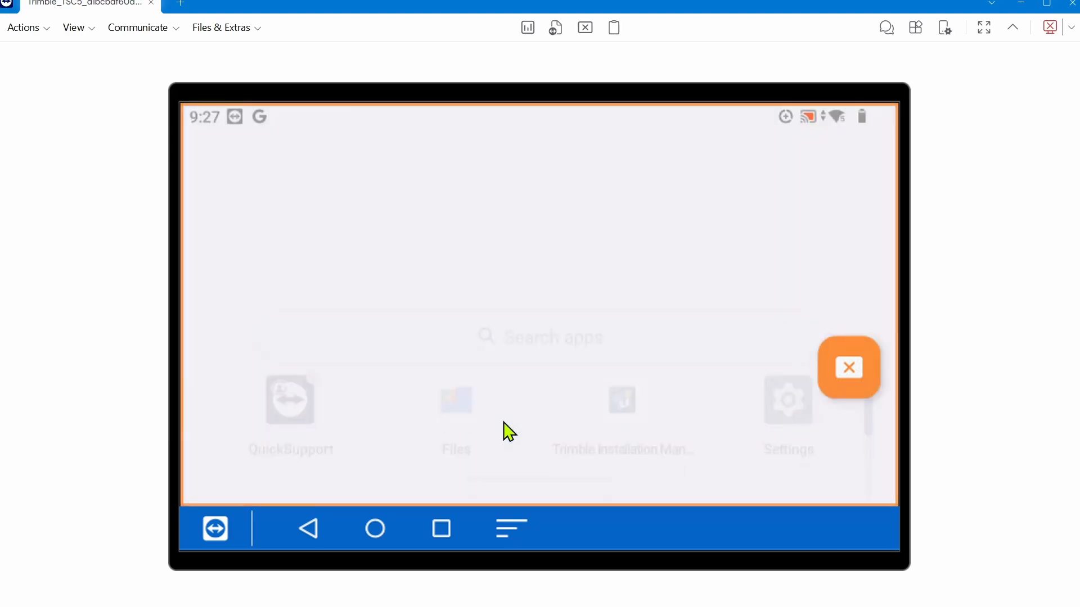
Search Settings for 'reset' and reach Erase all data (factory reset), reviewing the erased-data list
click(788, 400)
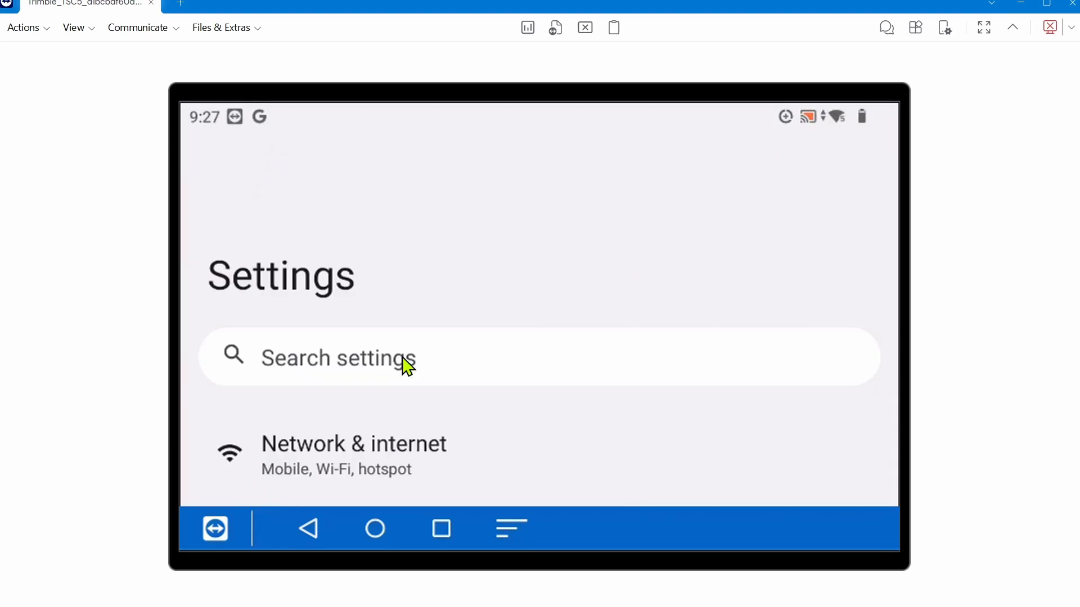
text(reset)
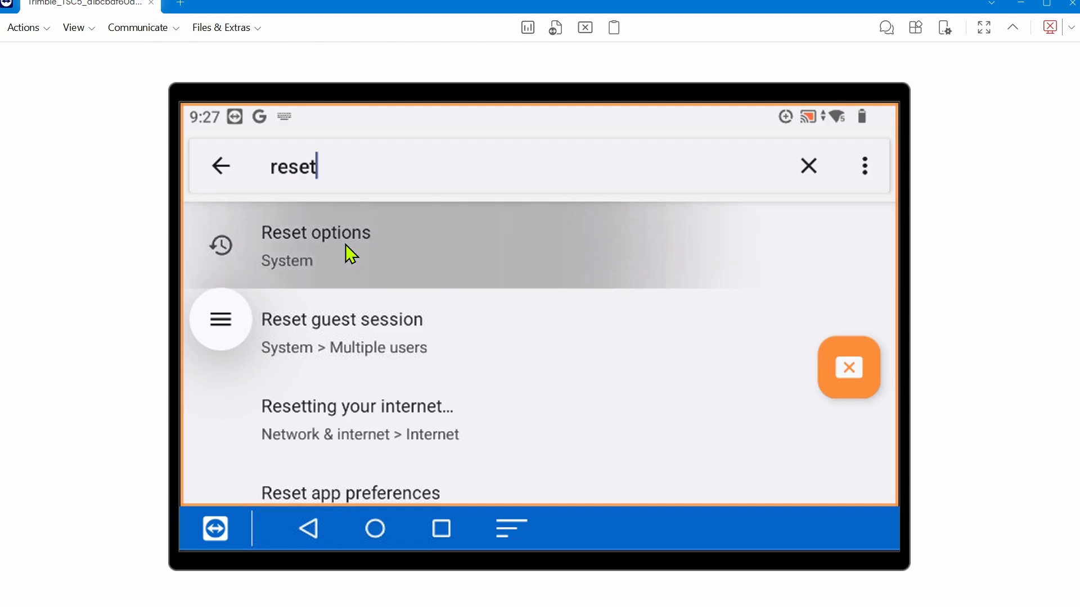
click(315, 245)
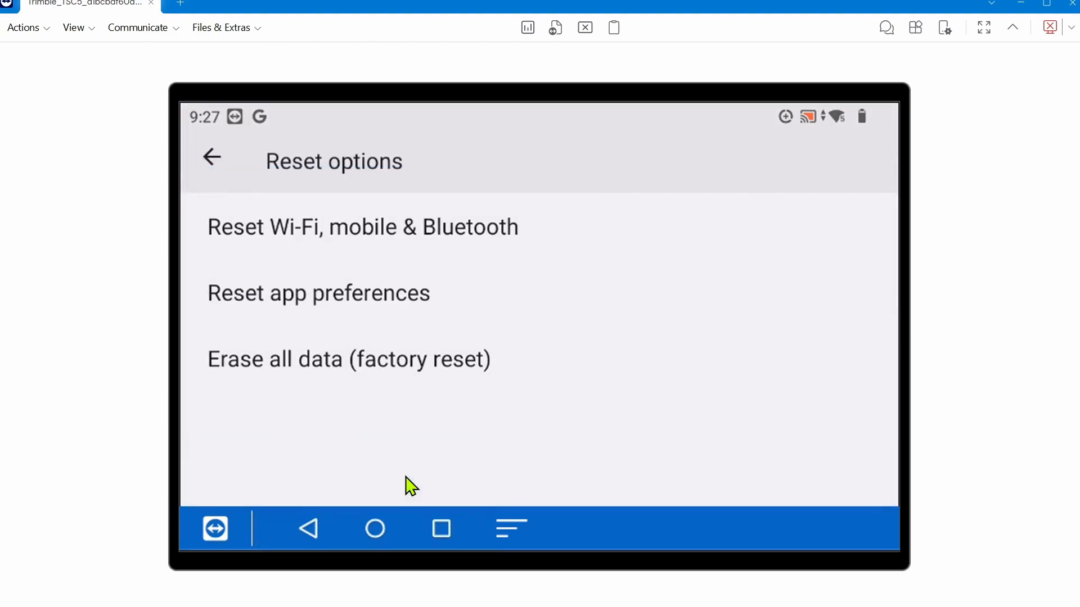
mouse_move(365, 286)
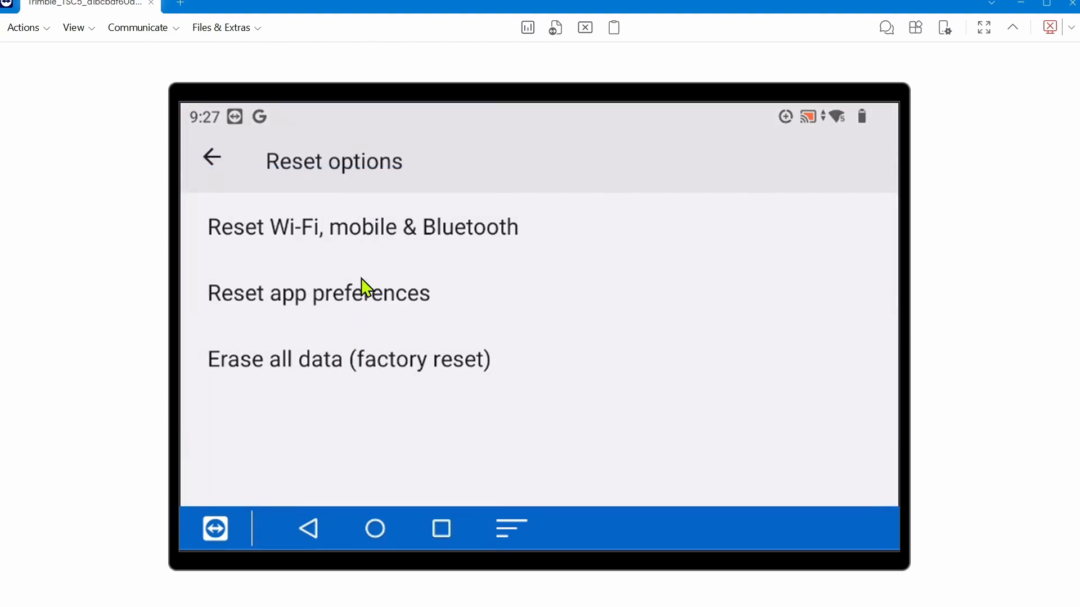
mouse_move(380, 372)
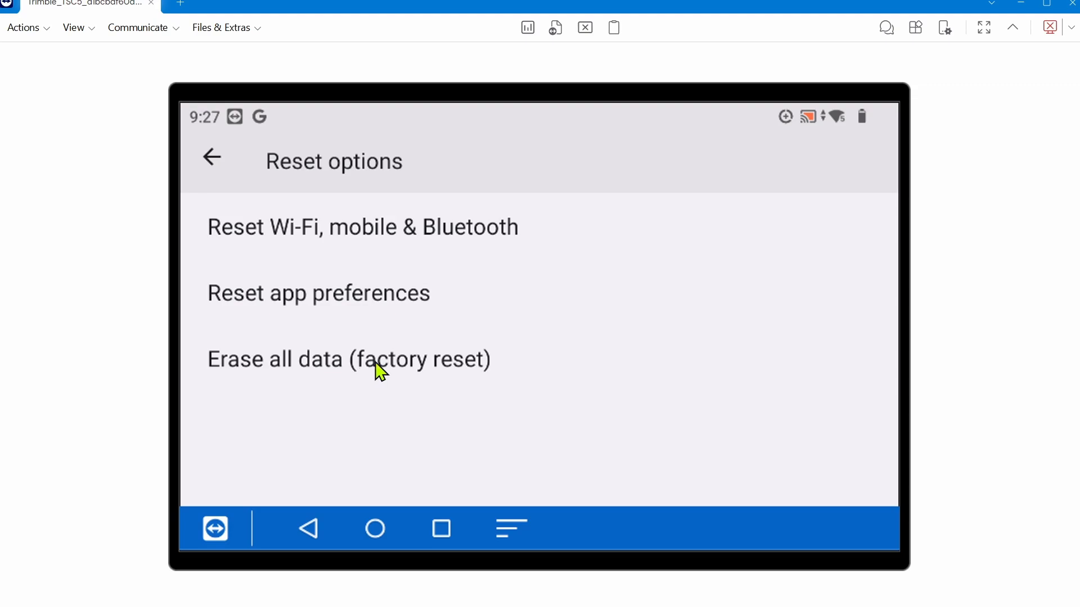
click(349, 359)
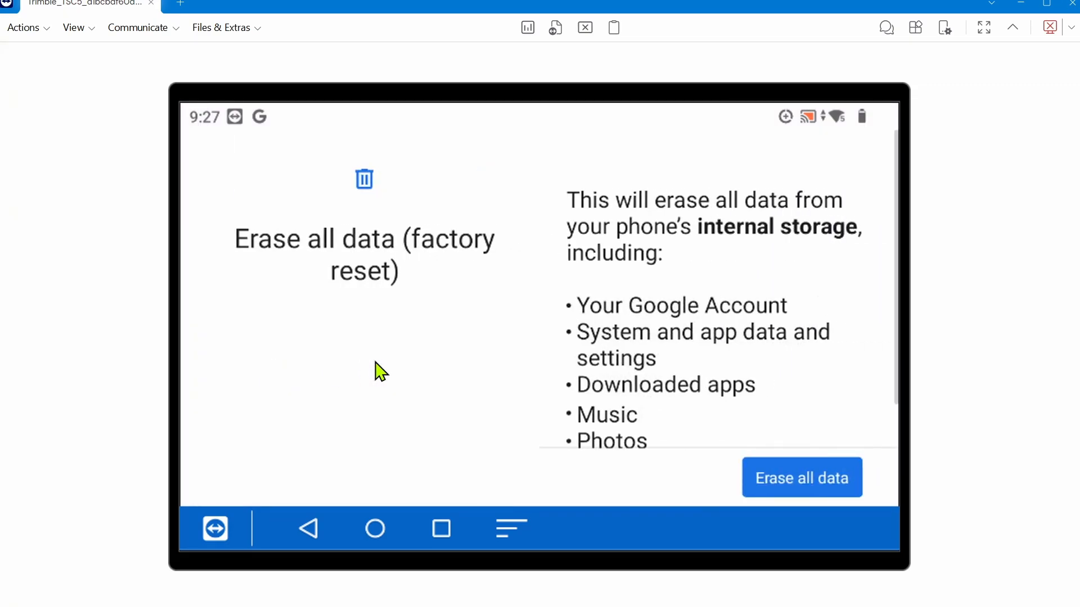
scroll(down, 3)
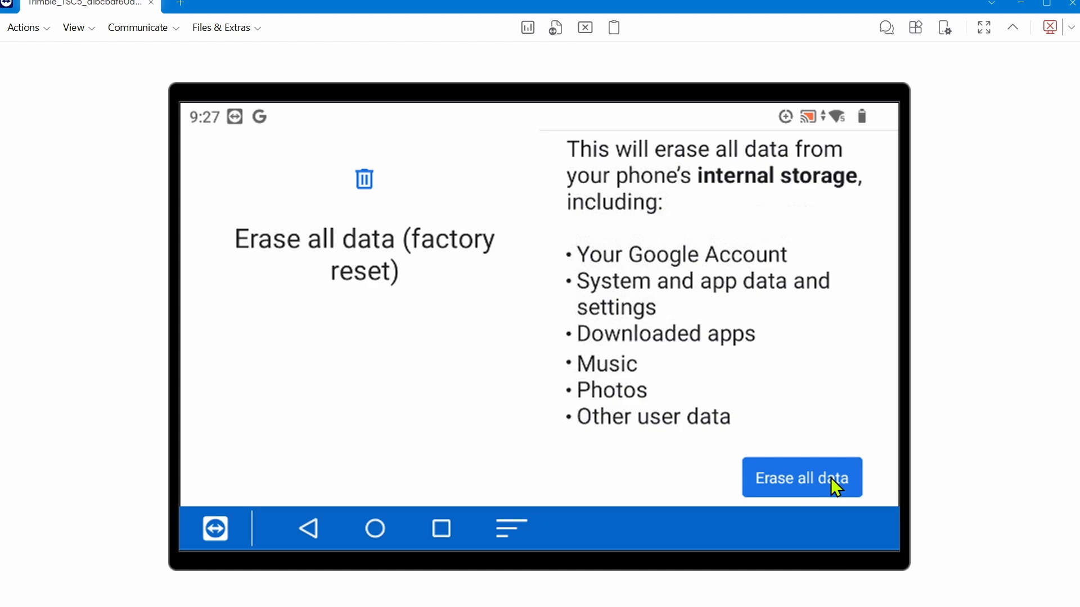
mouse_move(811, 487)
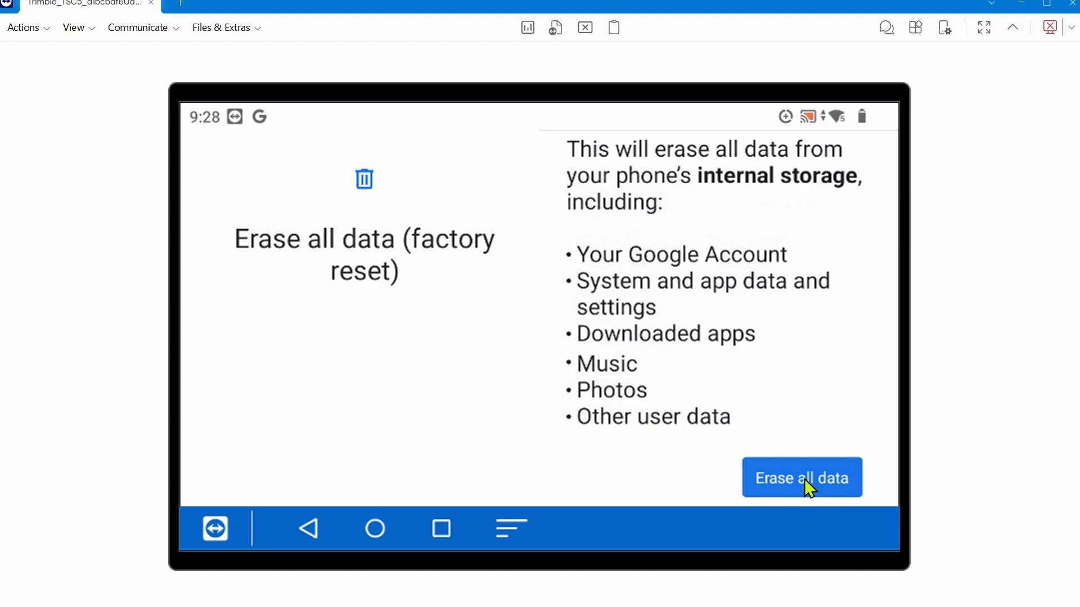
Erase all data and let the controller reboot to a fresh home screen
click(801, 478)
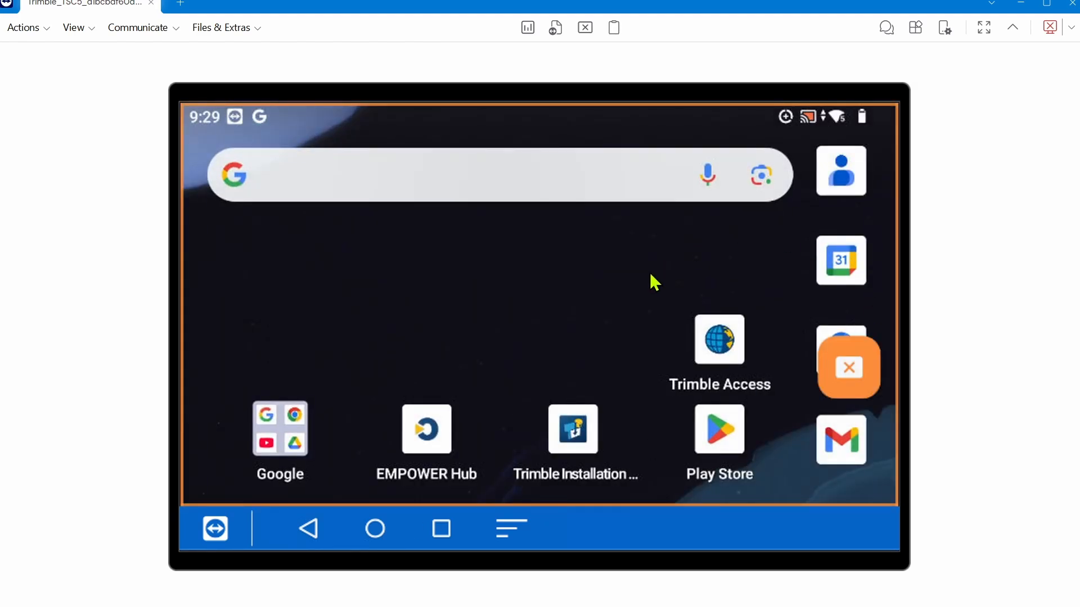
mouse_move(596, 302)
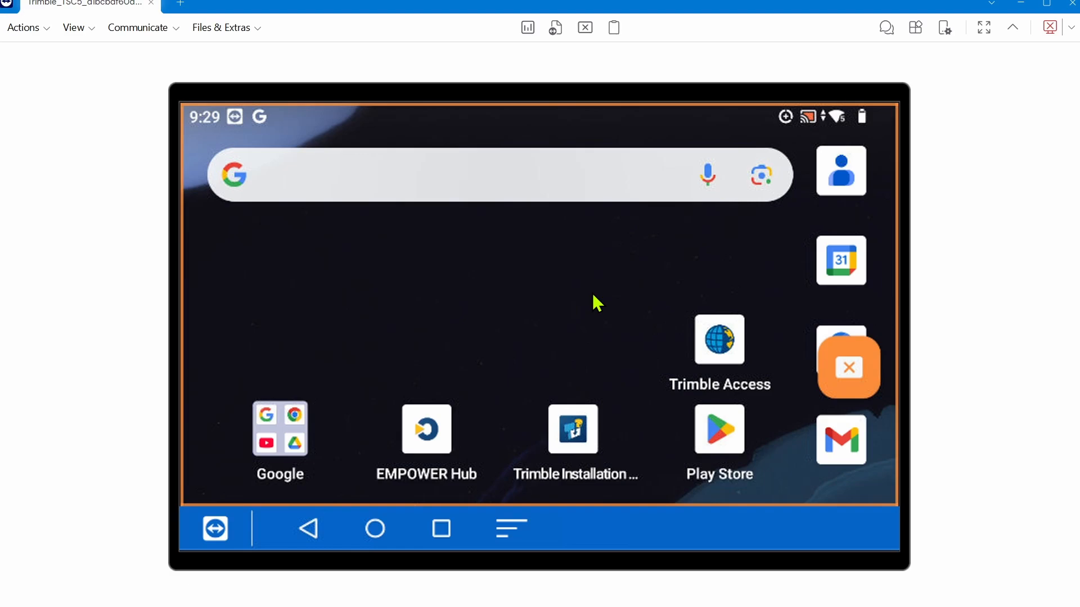
mouse_move(503, 422)
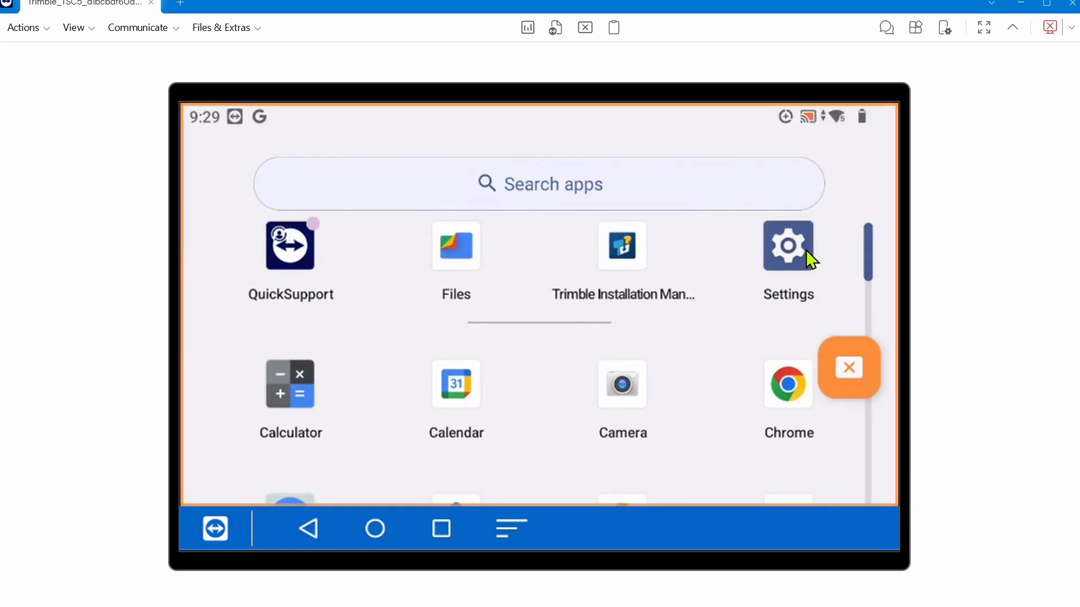
Search 'system' and reach System update showing Android 13 up to date
text(system)
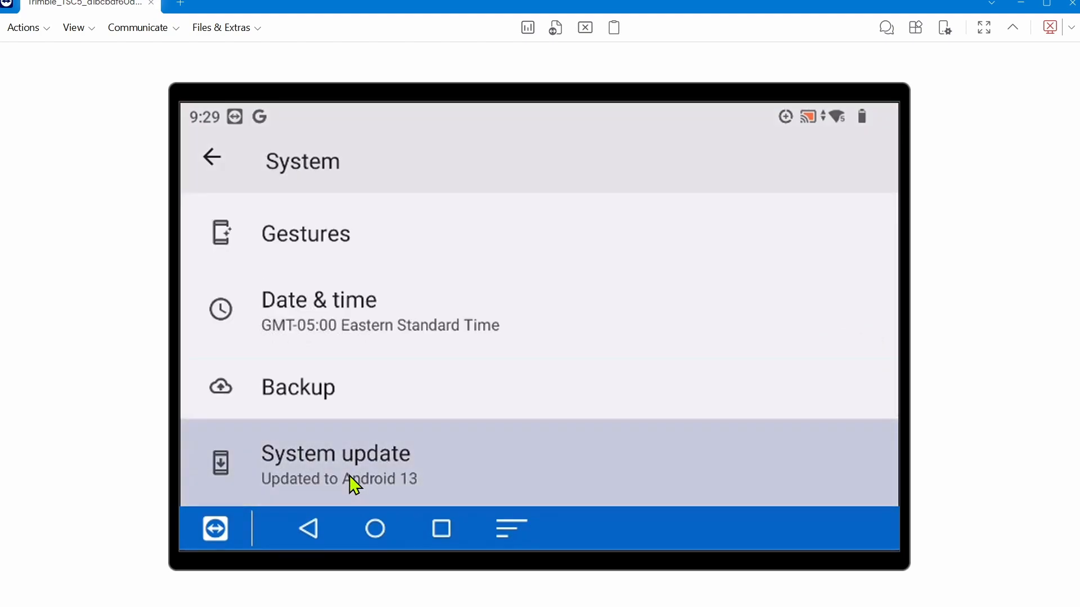
mouse_move(419, 474)
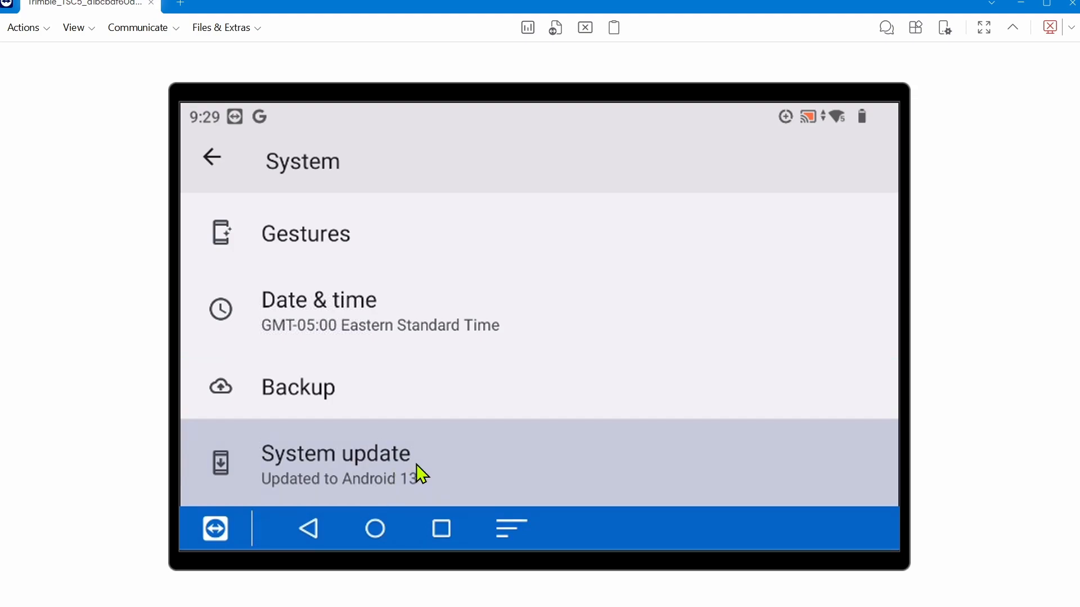
click(335, 461)
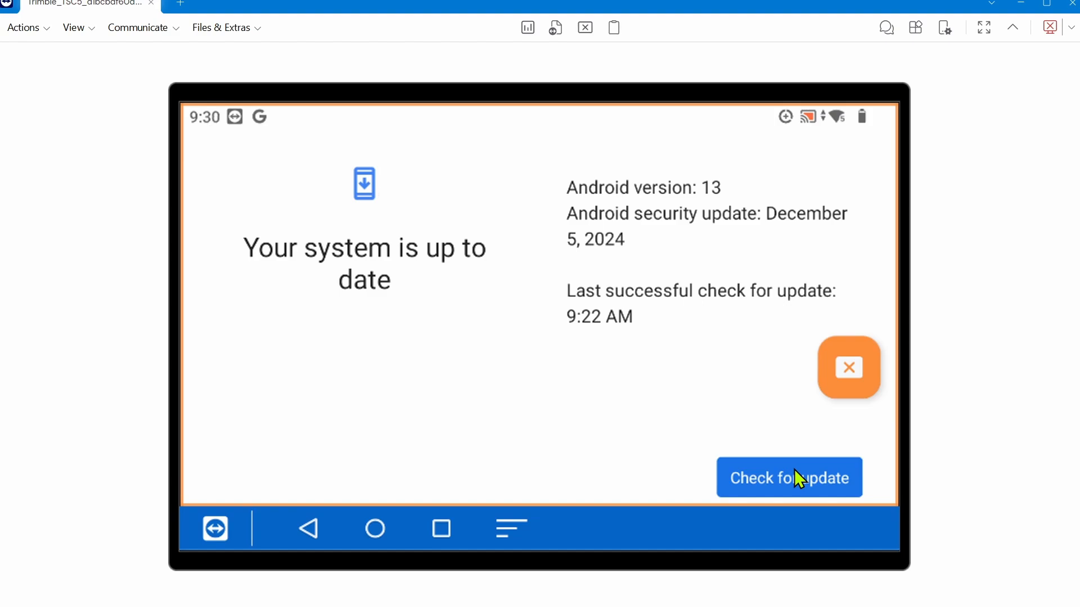
mouse_move(785, 486)
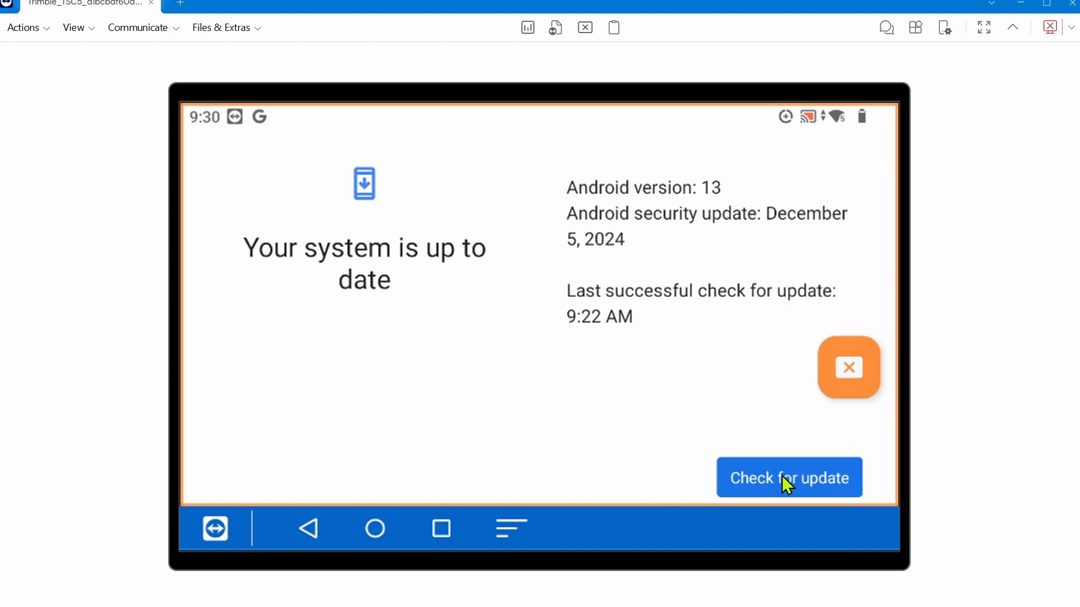
mouse_move(737, 311)
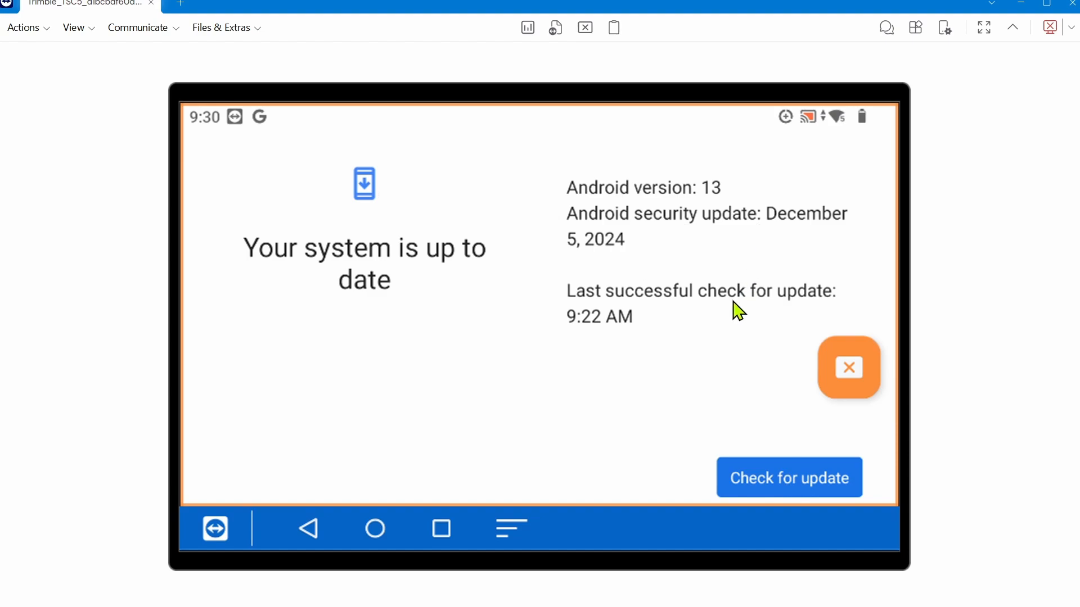
mouse_move(786, 247)
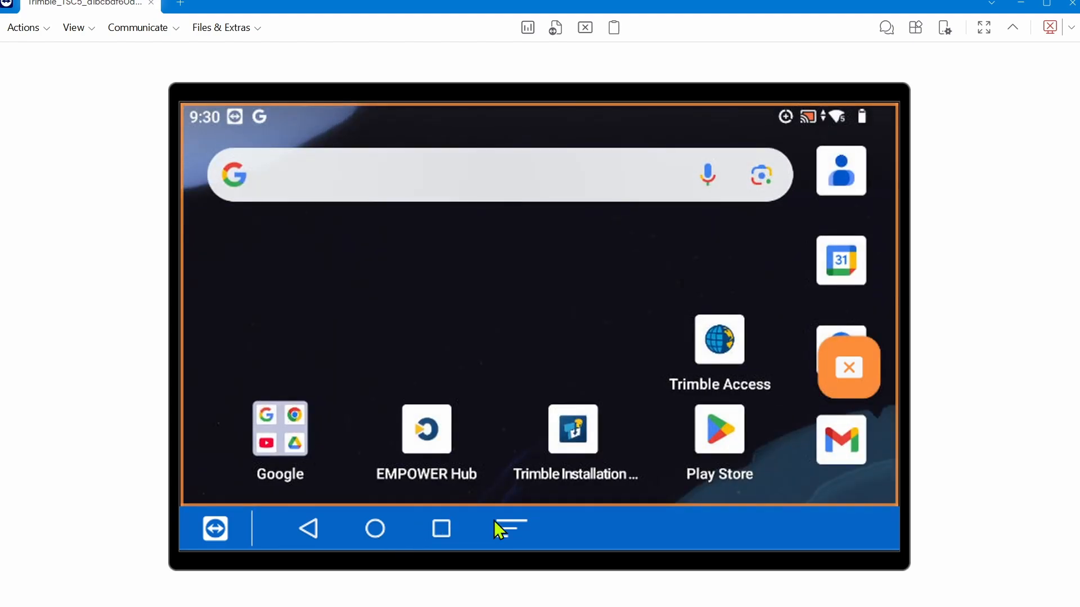
mouse_move(605, 451)
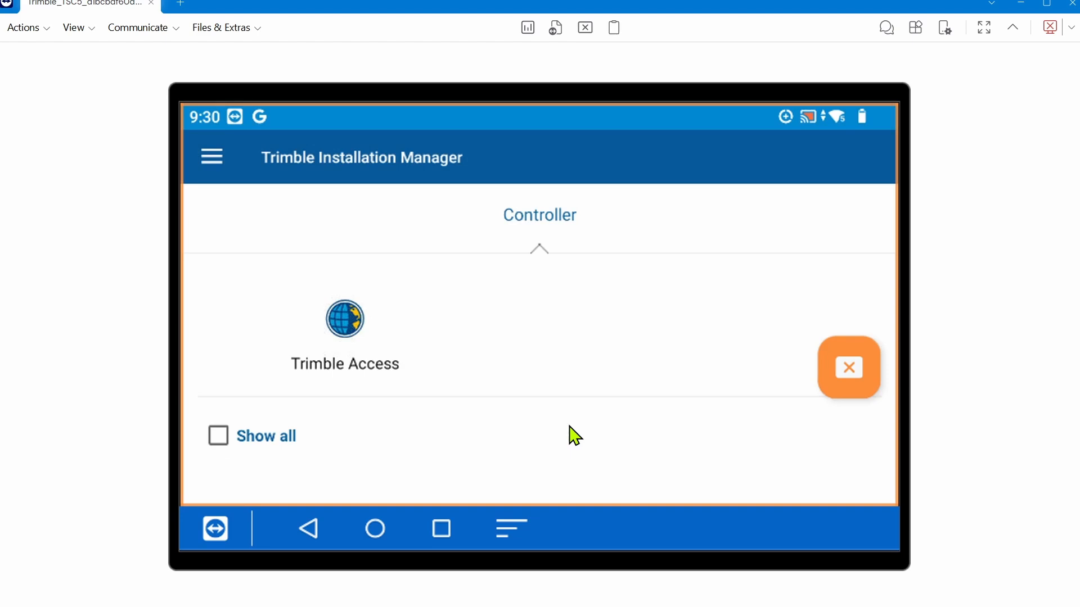
mouse_move(352, 339)
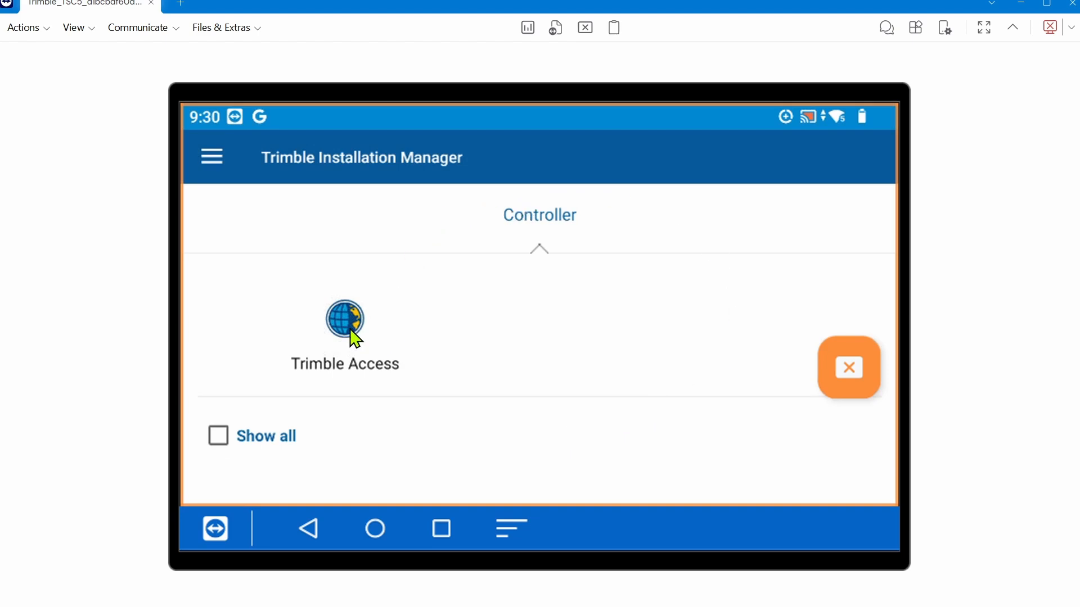
In Trimble Installation Manager choose Trimble Access with Latest Release 2024.11 (24.10.902)
click(344, 318)
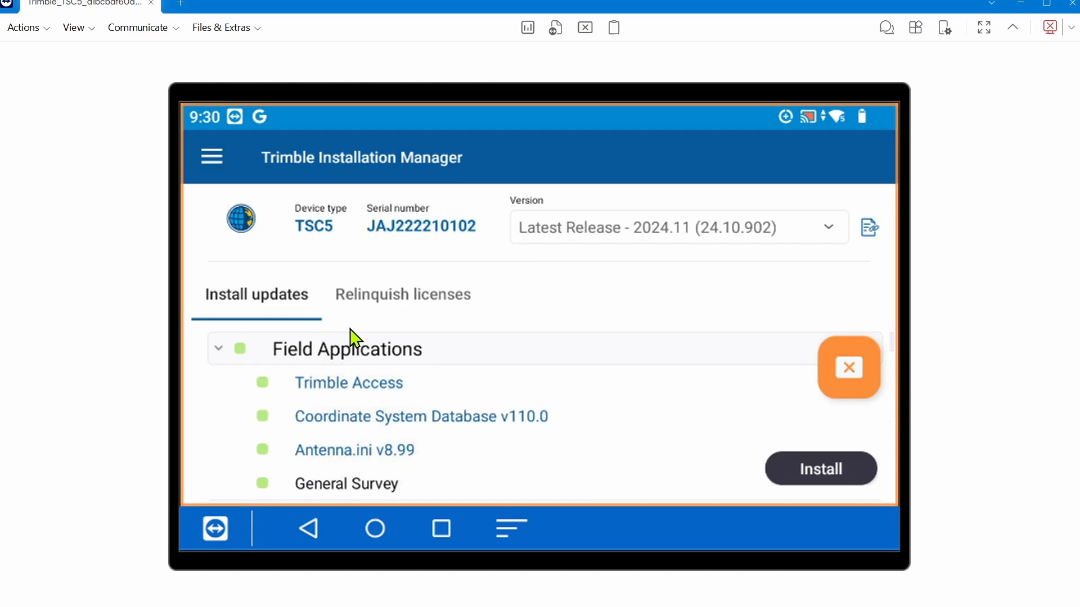
mouse_move(846, 236)
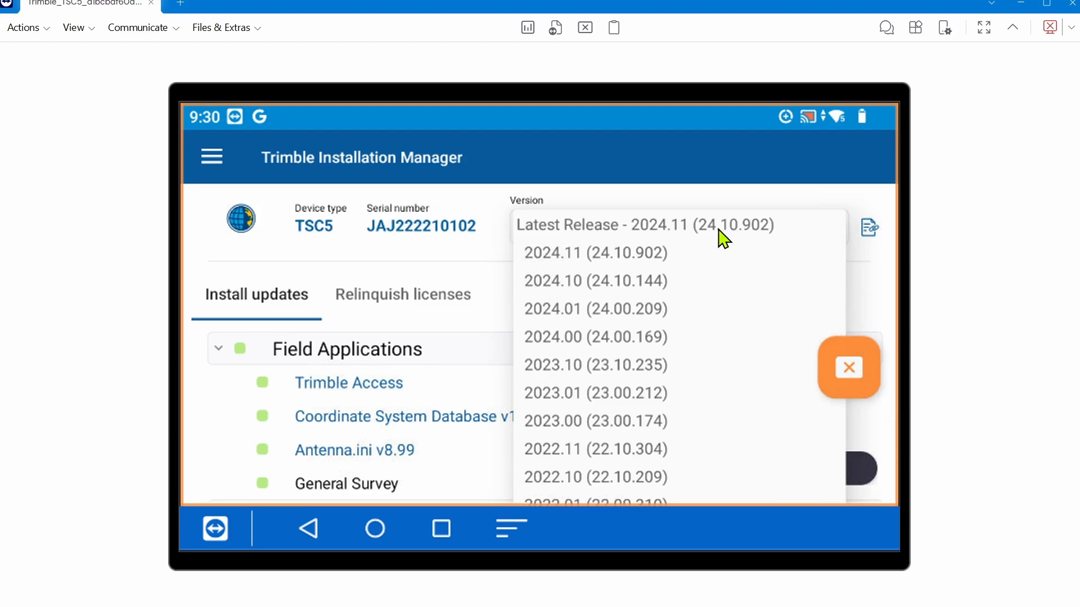
mouse_move(652, 234)
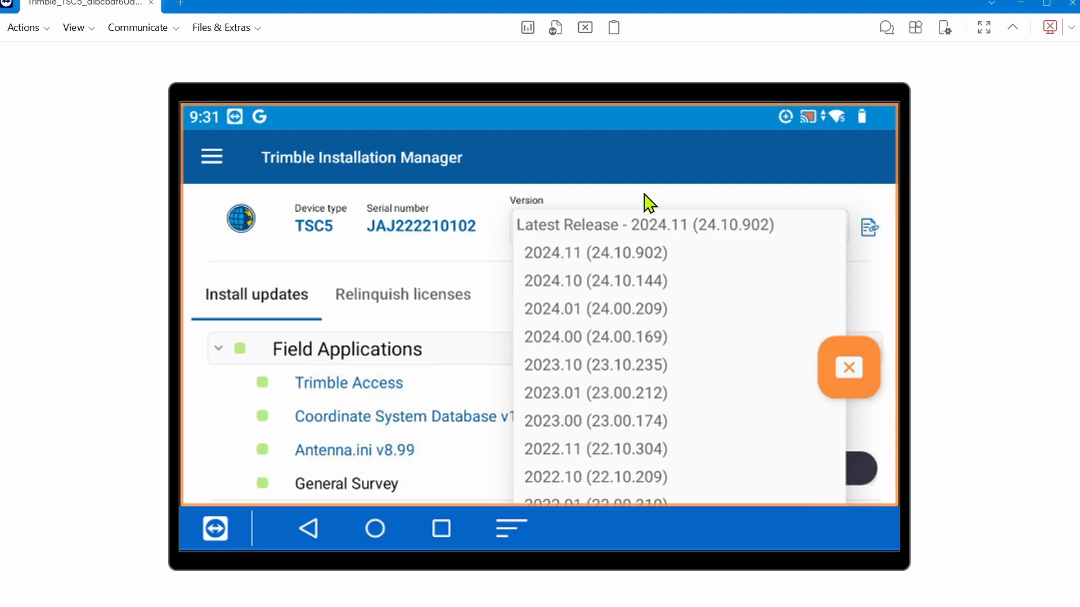
click(643, 225)
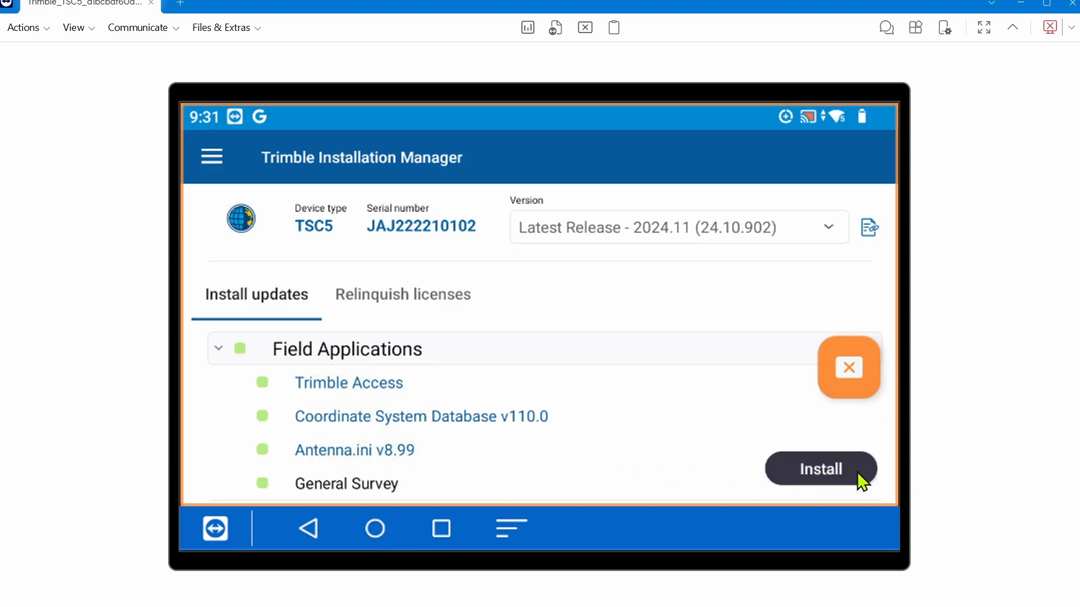
mouse_move(382, 533)
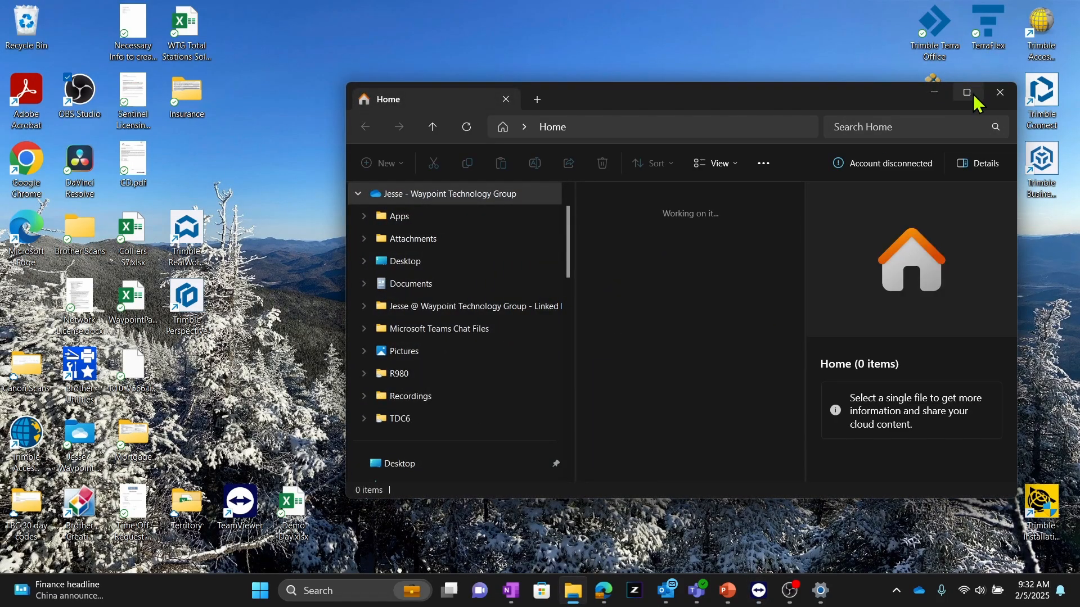
Maximize File Explorer and select the Trimble Data folder in the TSC5's internal shared storage
click(965, 91)
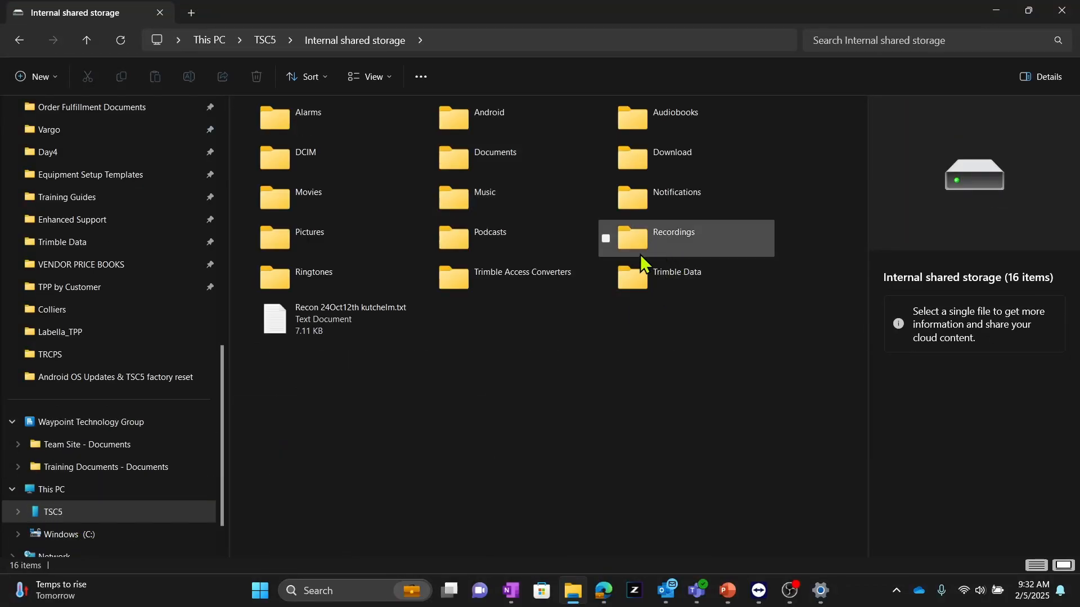
mouse_move(665, 281)
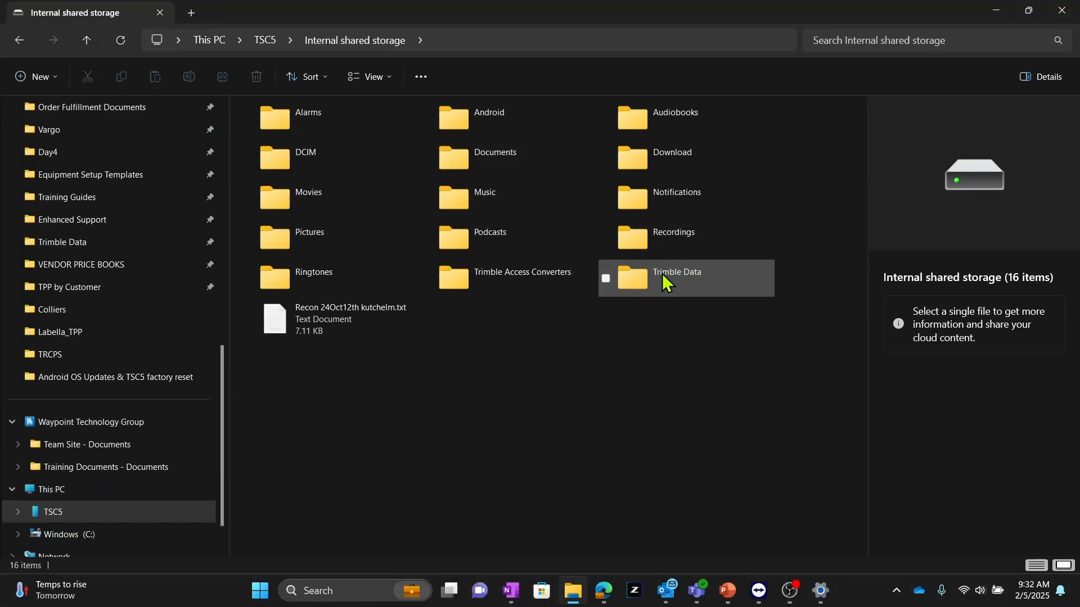
double_click(676, 277)
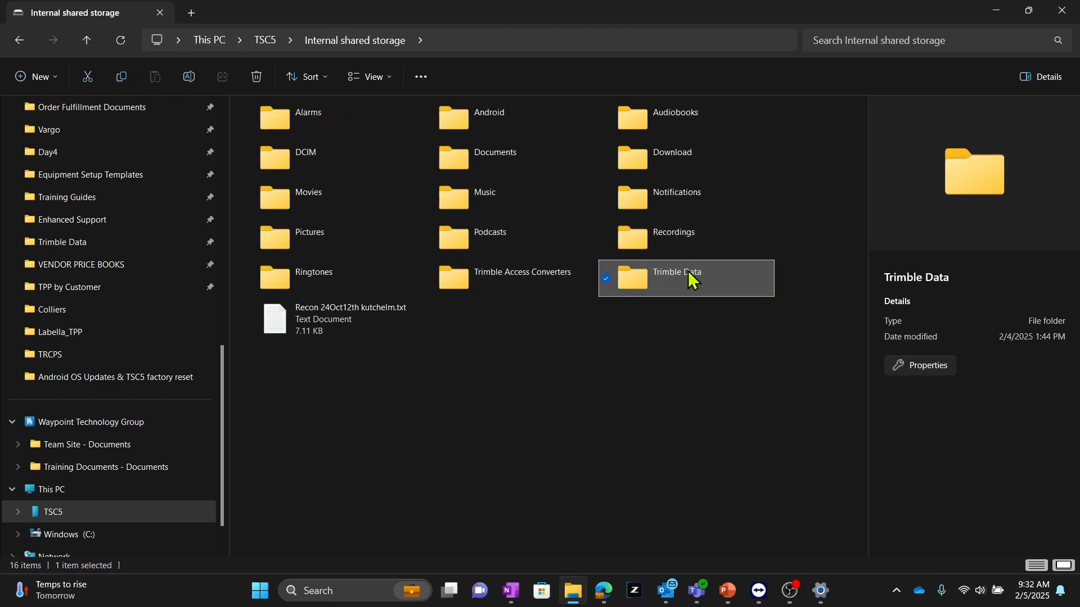
mouse_move(673, 289)
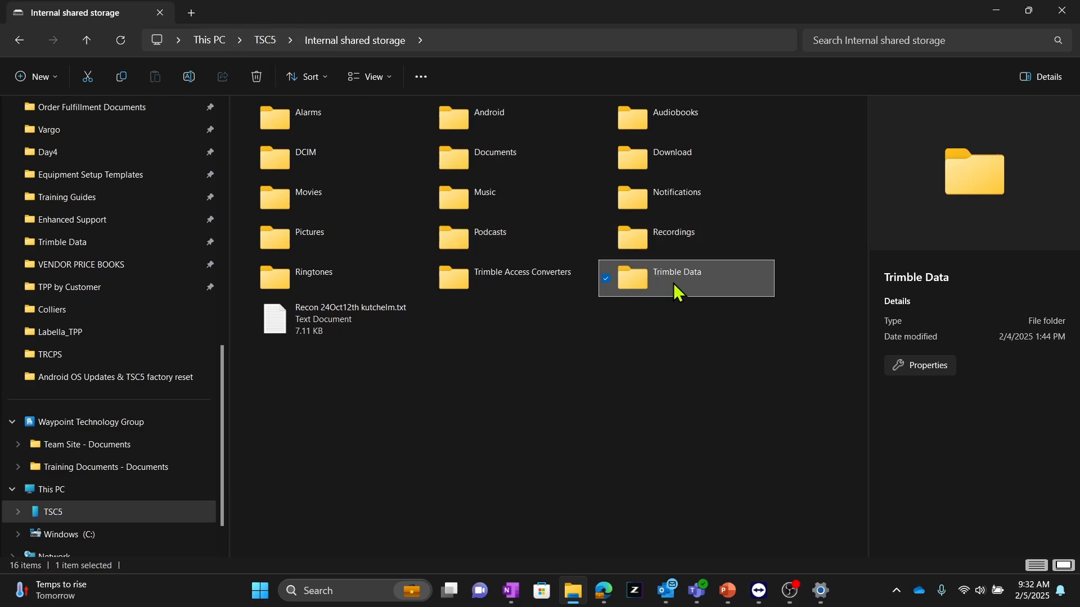
right_click(677, 278)
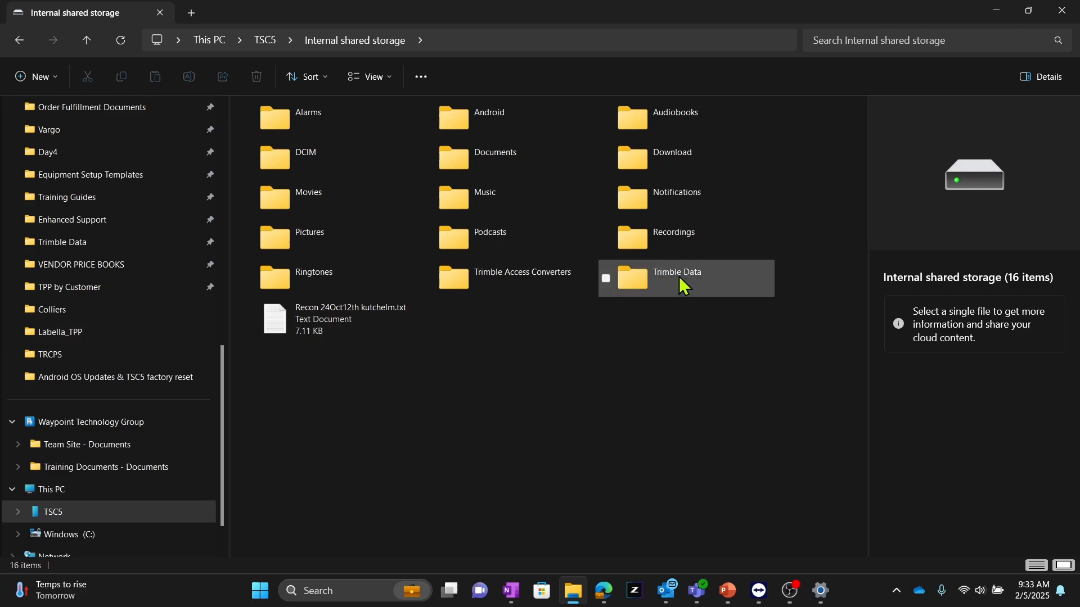
mouse_move(720, 281)
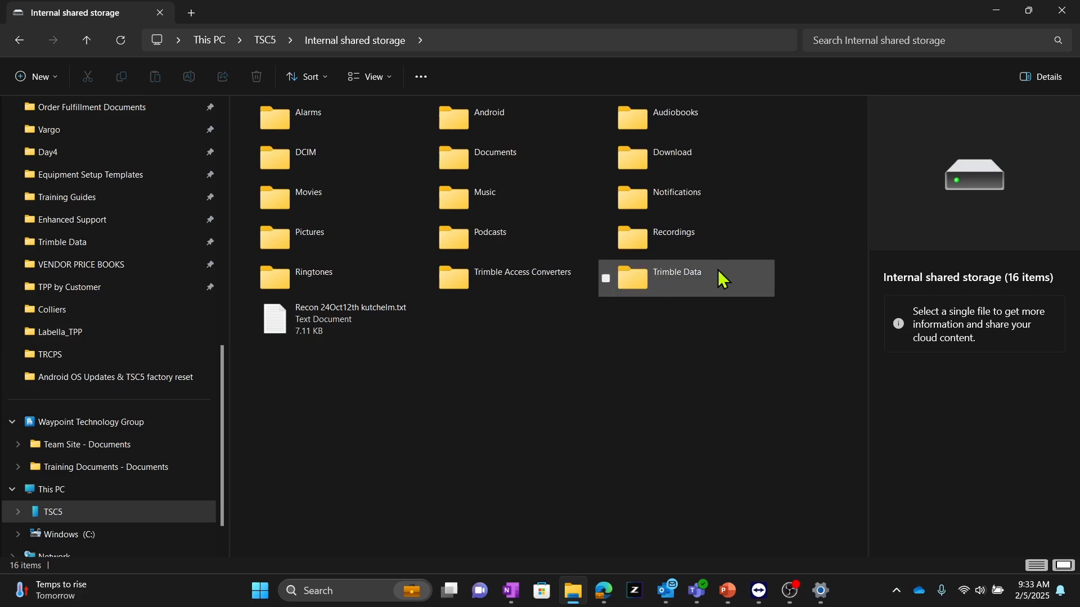